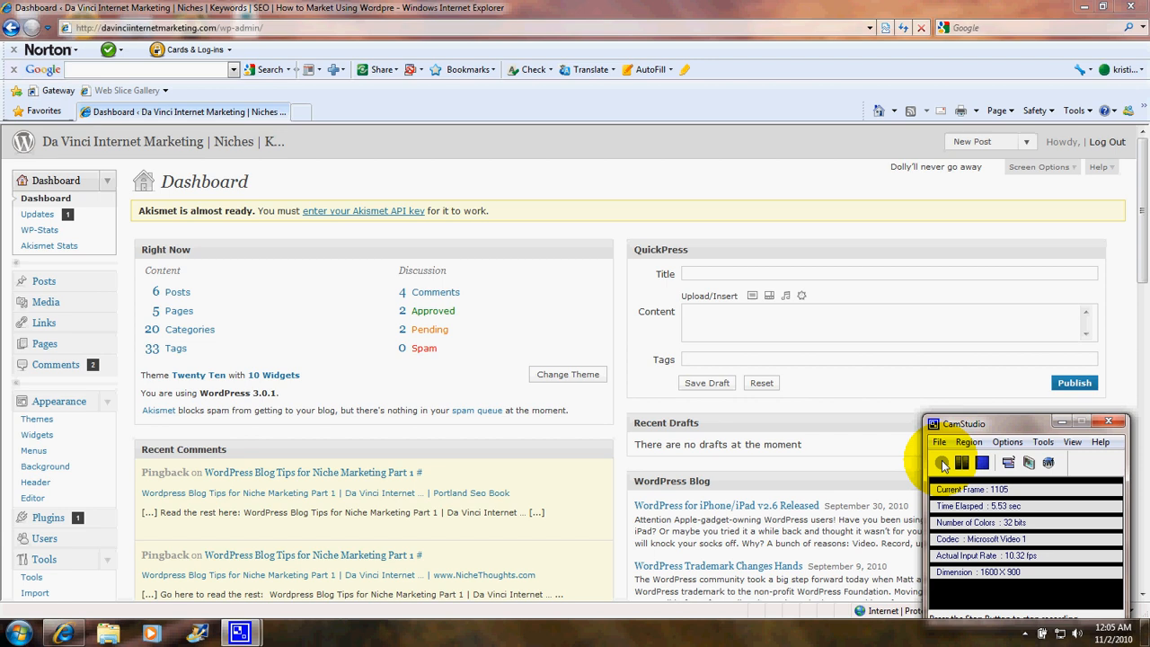
mouse_move(323, 176)
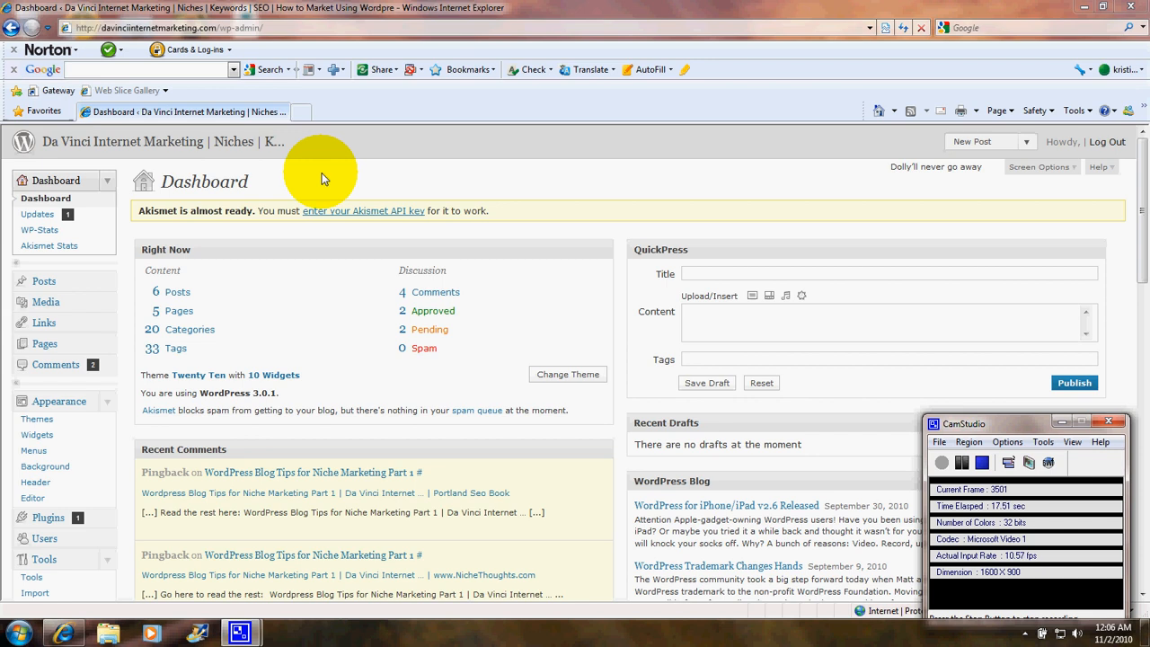
mouse_move(122, 68)
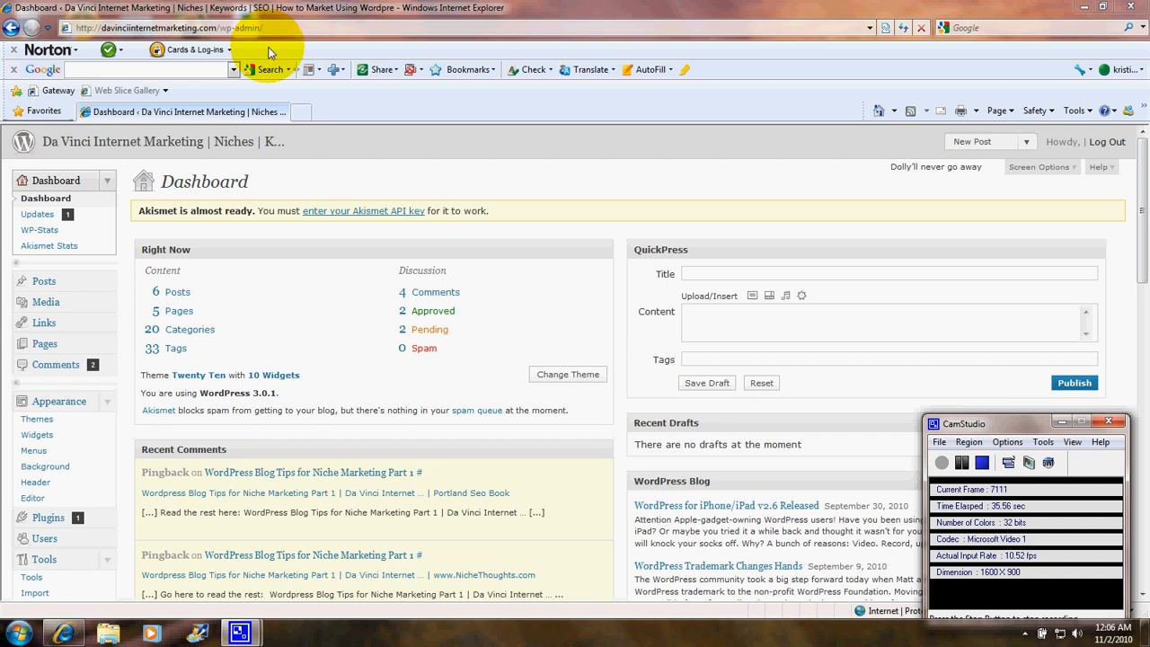
mouse_move(115, 165)
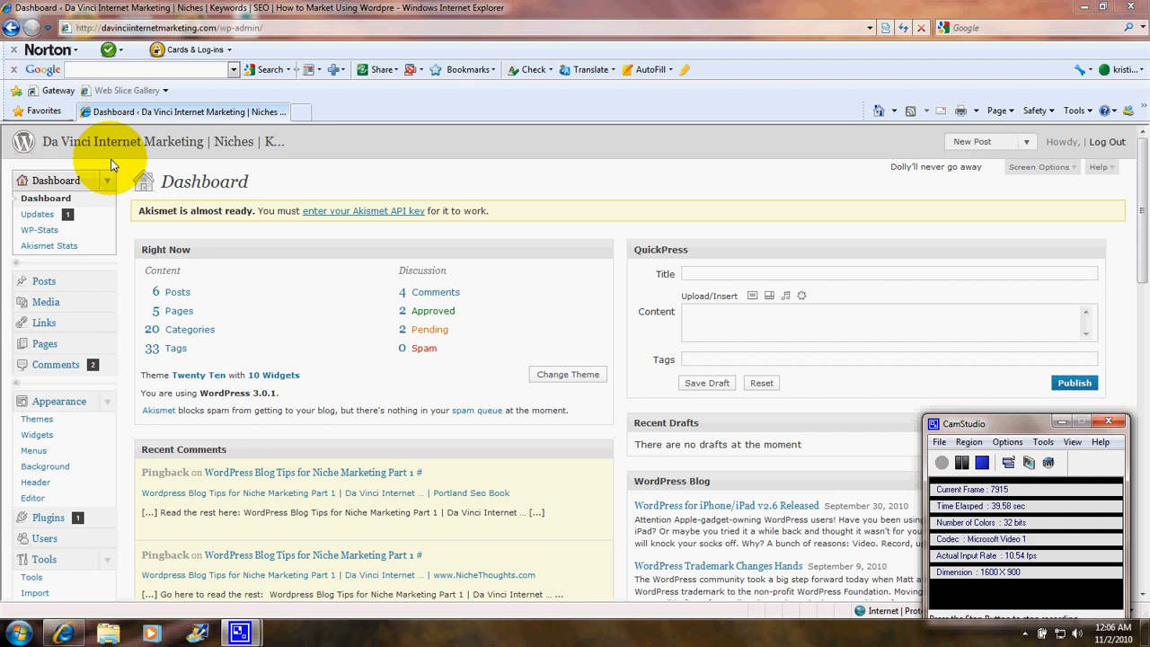
mouse_move(59, 403)
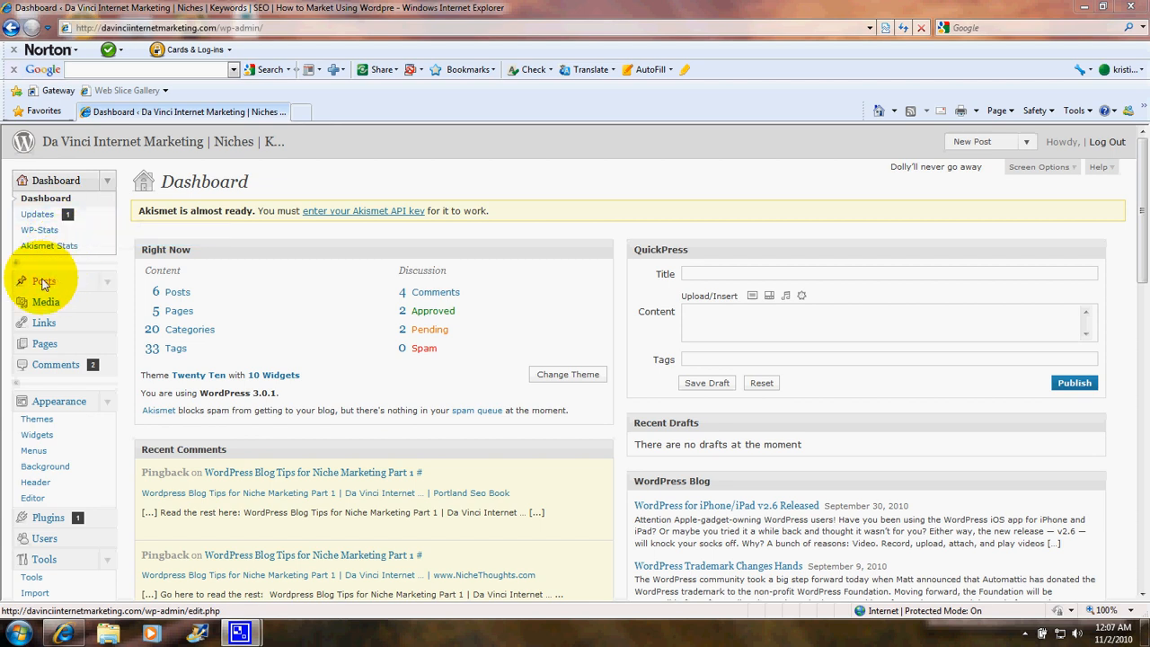
mouse_move(45, 281)
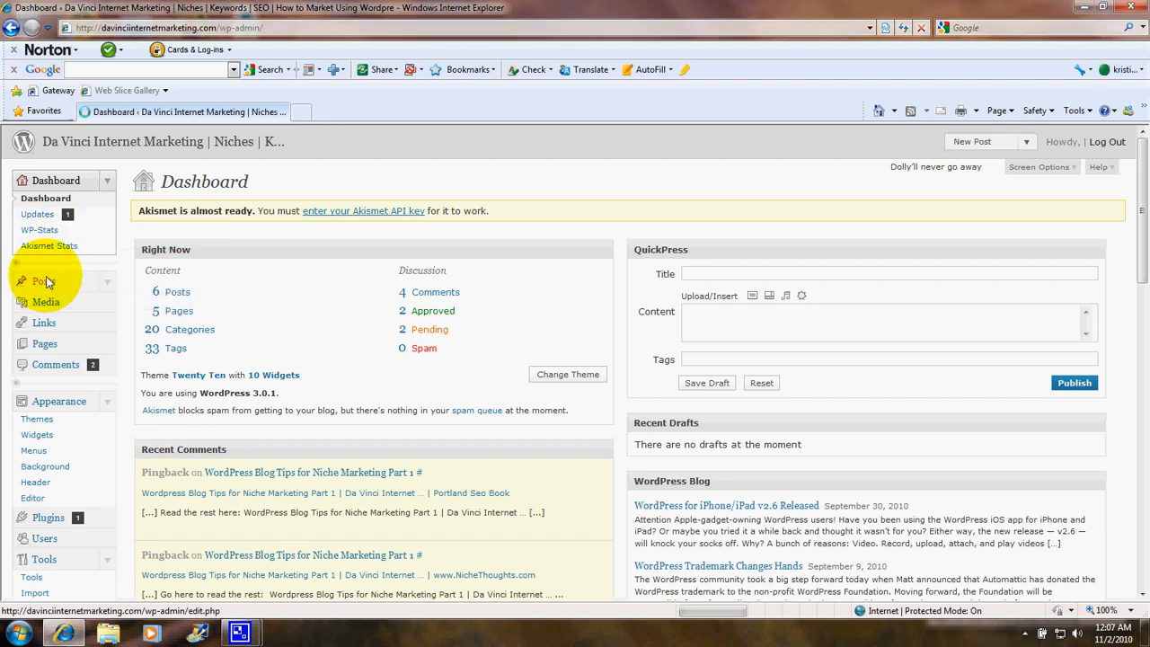
Show the Posts list with each post's categories, tags and dates
click(40, 280)
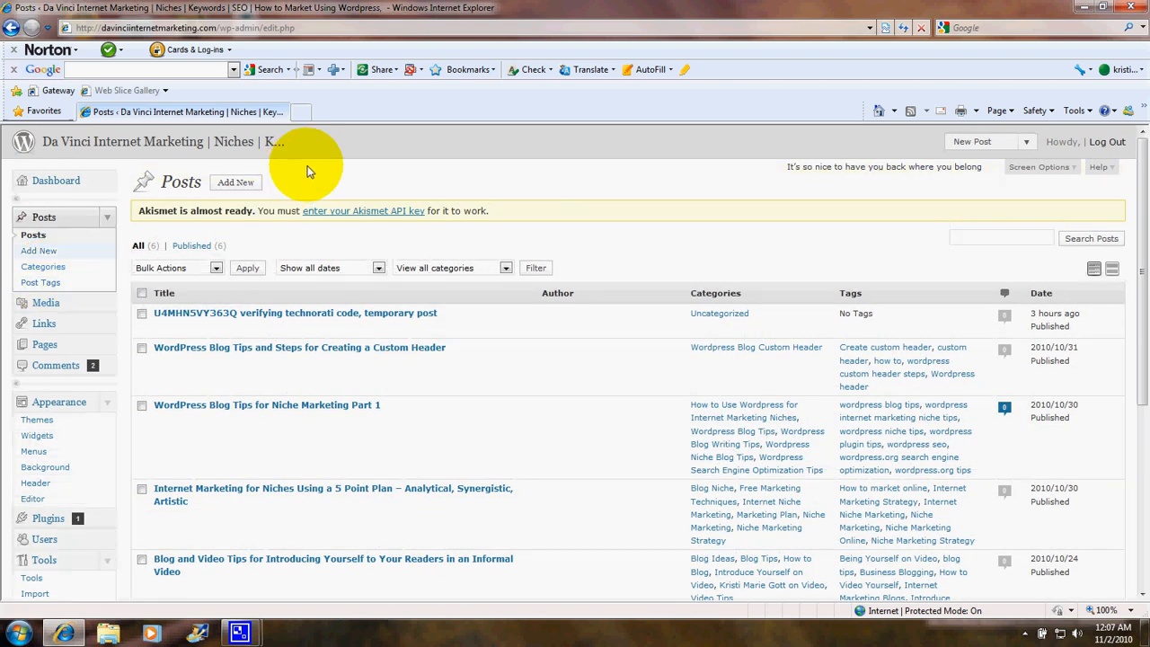
mouse_move(316, 171)
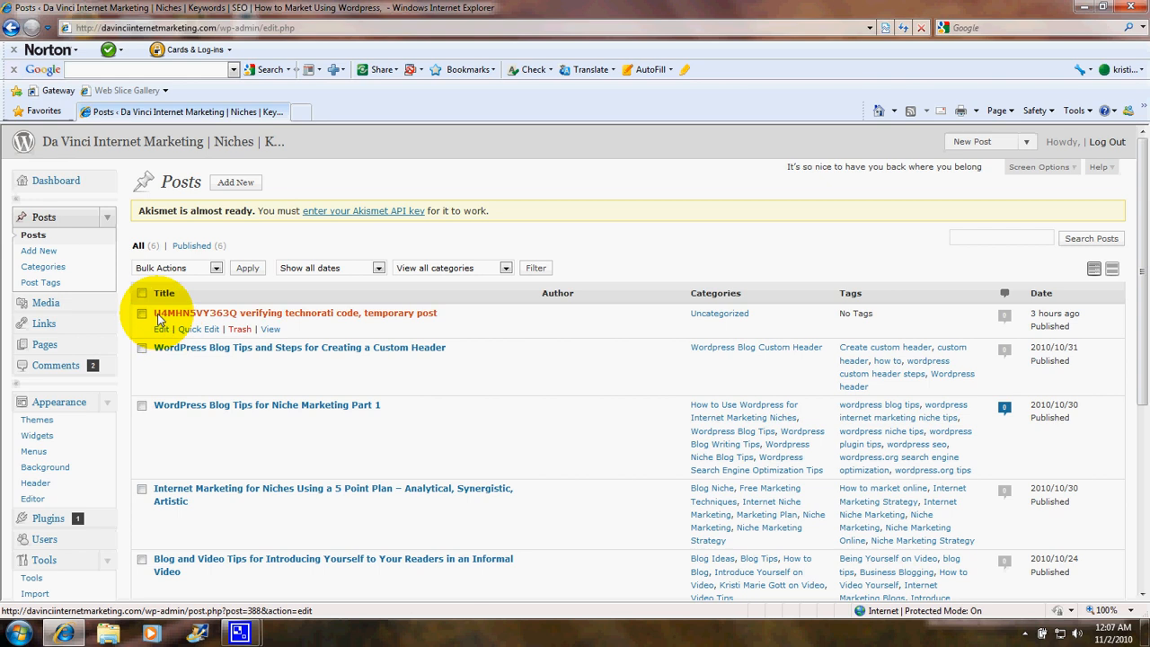
mouse_move(223, 575)
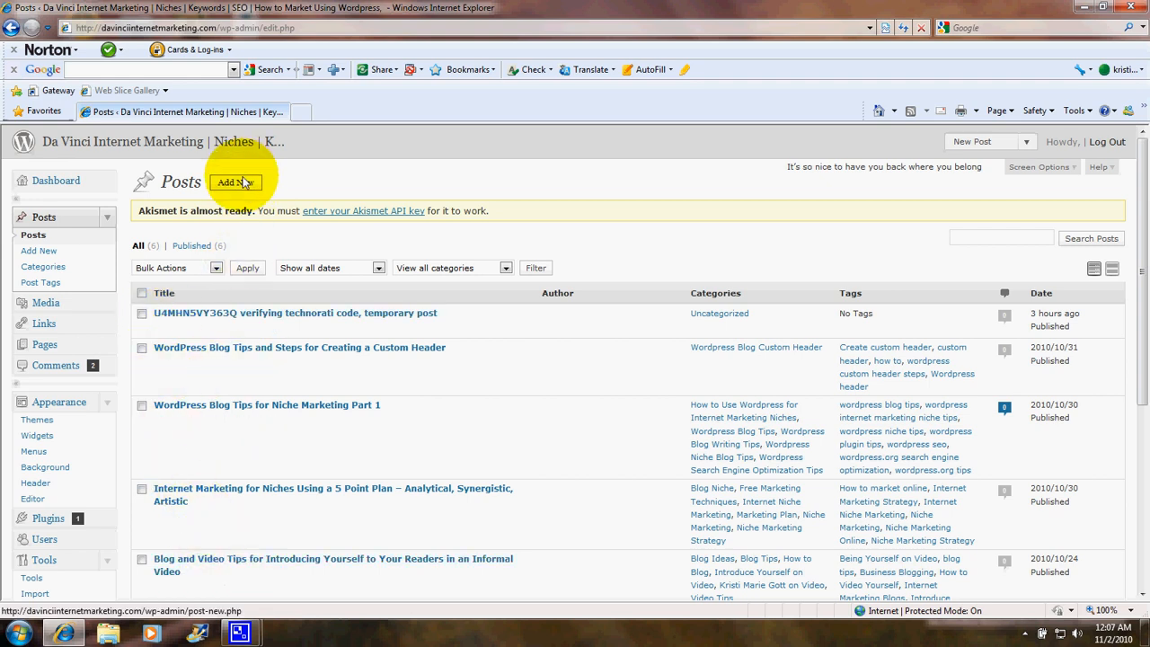
Start a new post in the Add New Post editor with empty title and body
click(235, 184)
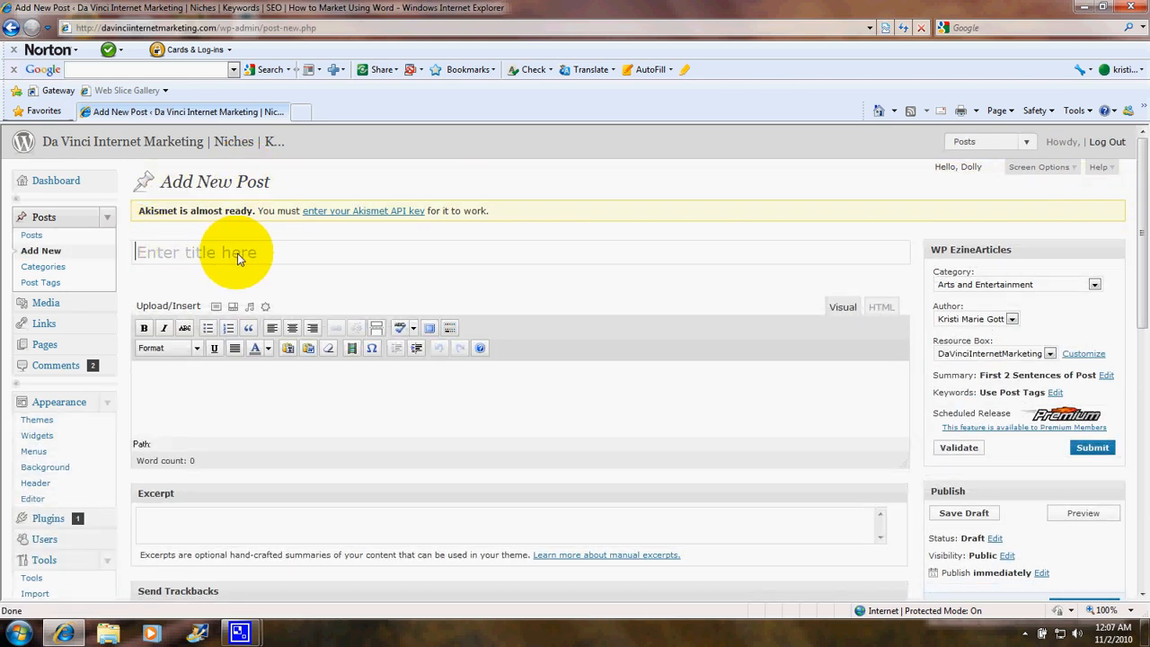
mouse_move(352, 260)
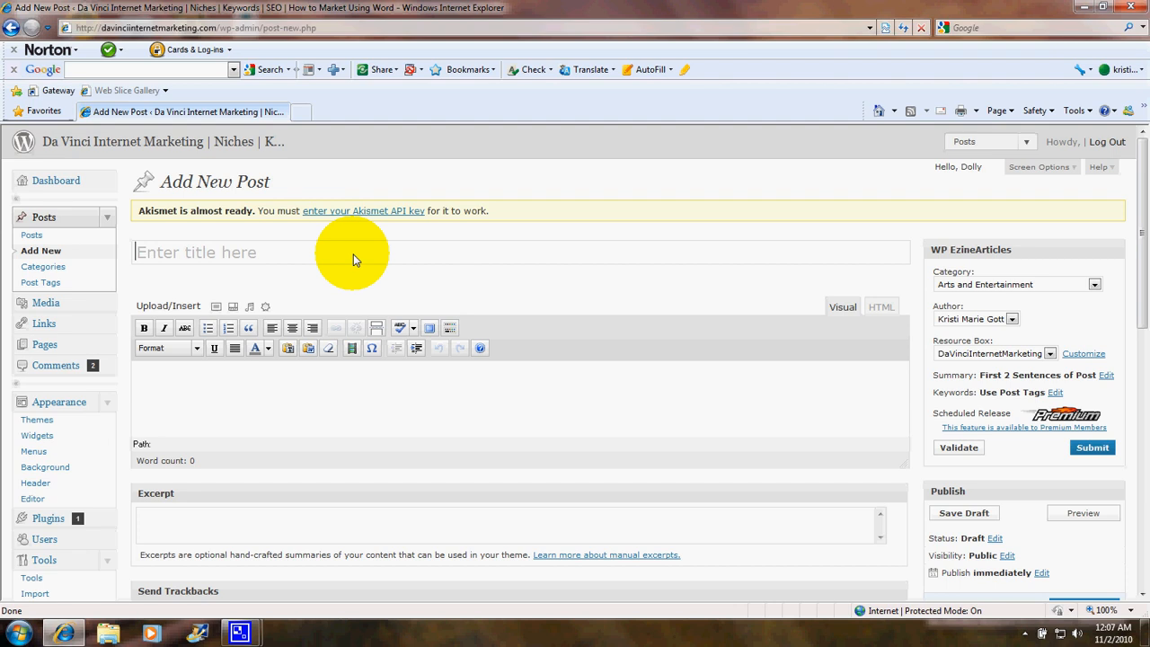
mouse_move(216, 397)
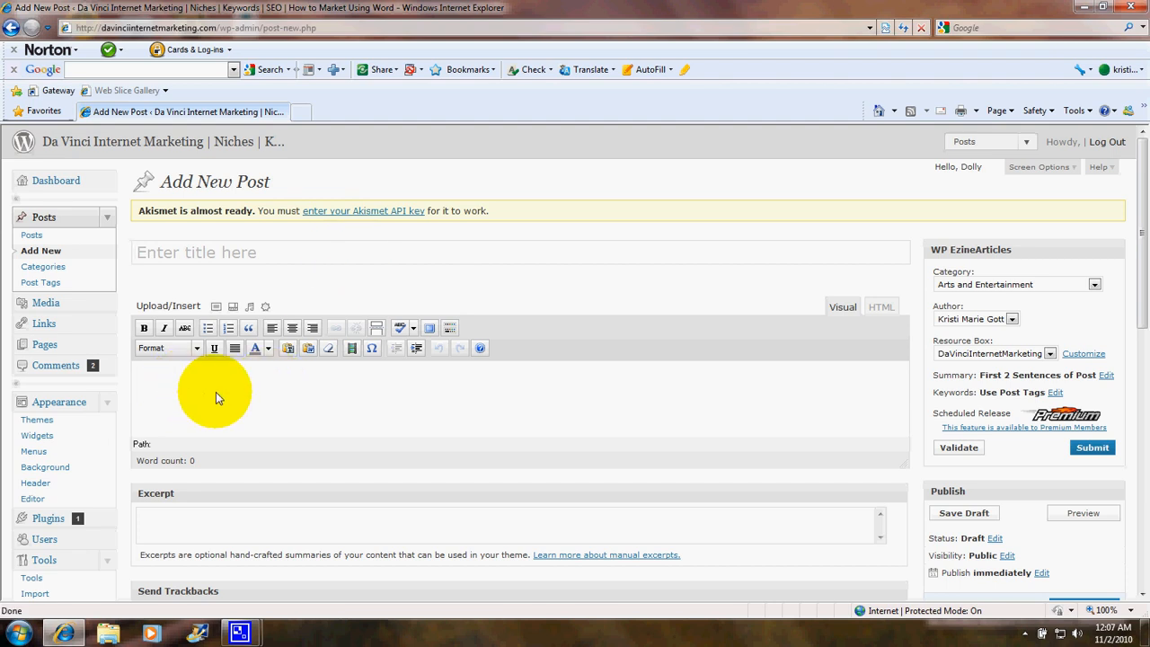
mouse_move(291, 395)
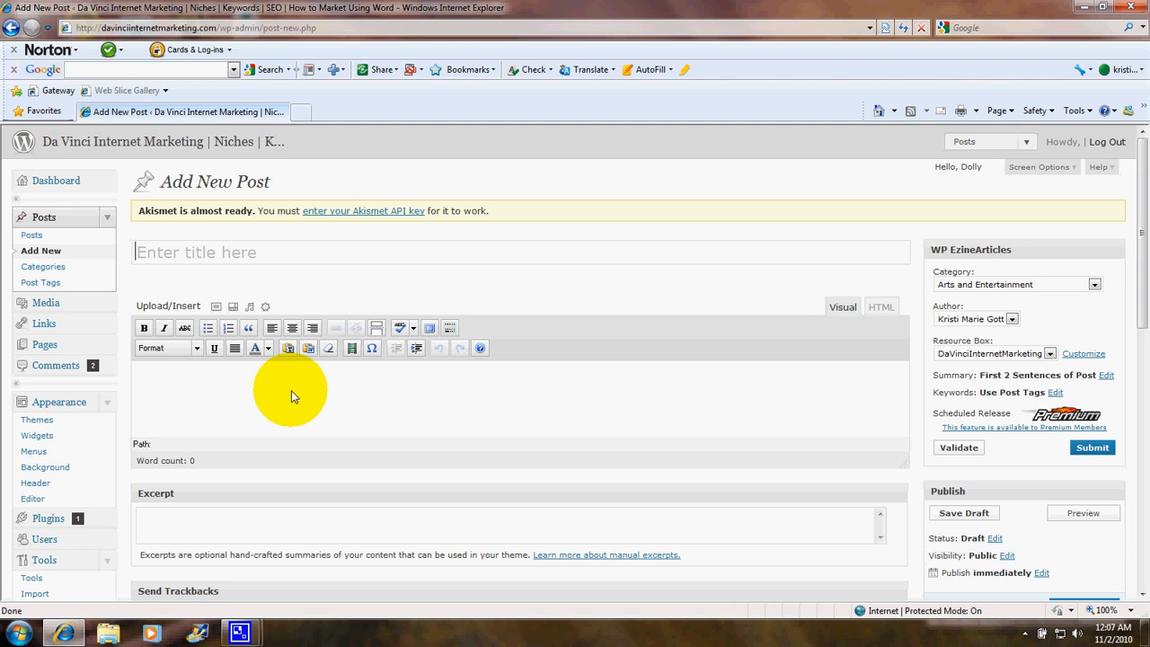
mouse_move(330, 392)
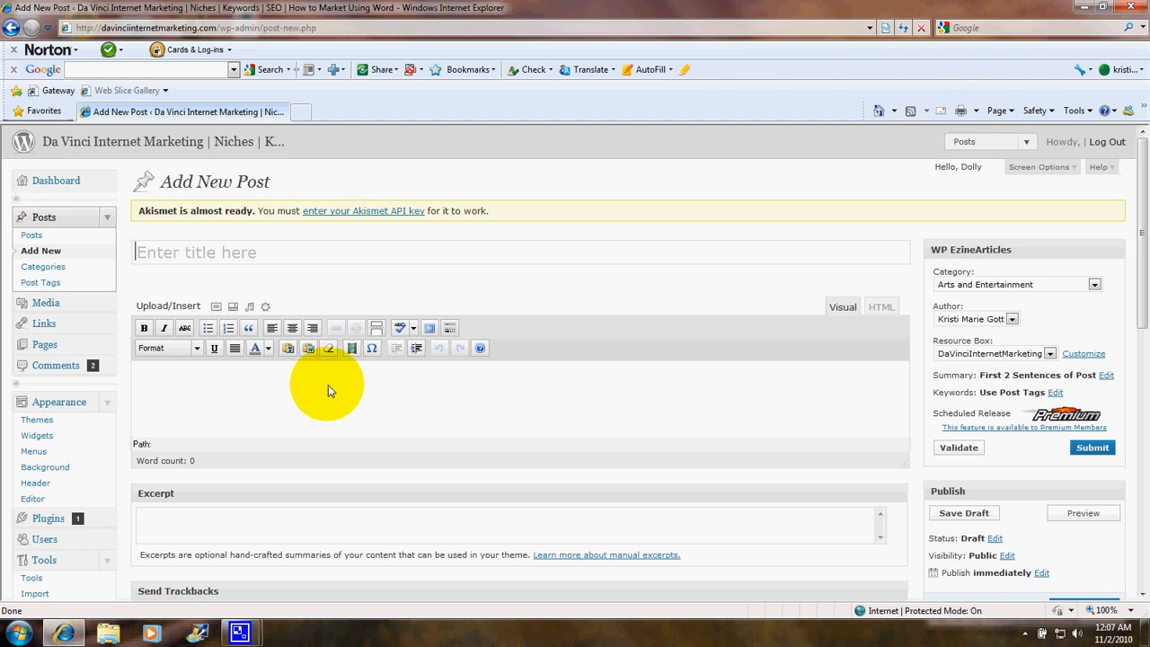
mouse_move(392, 386)
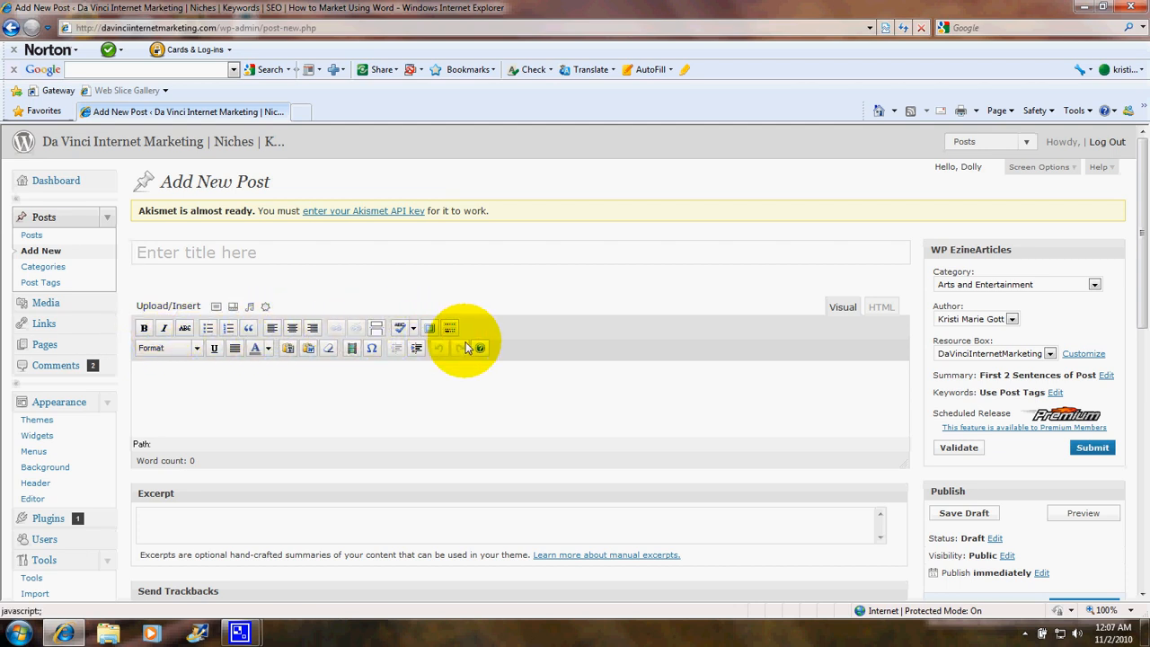
mouse_move(225, 350)
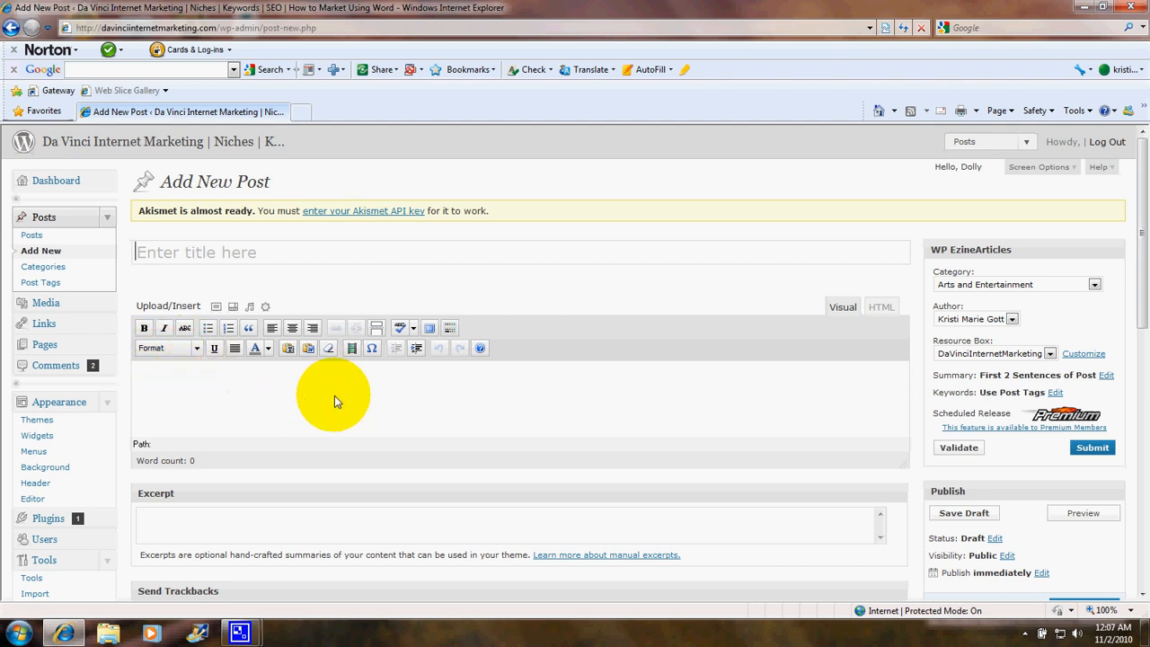
mouse_move(704, 406)
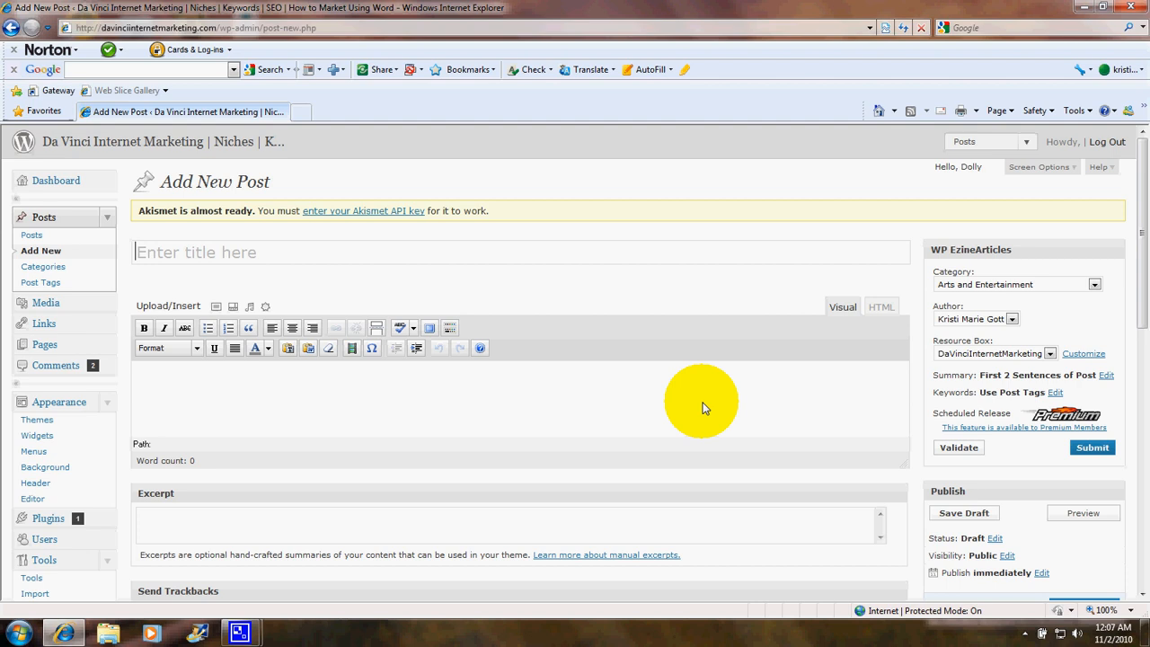
mouse_move(45, 302)
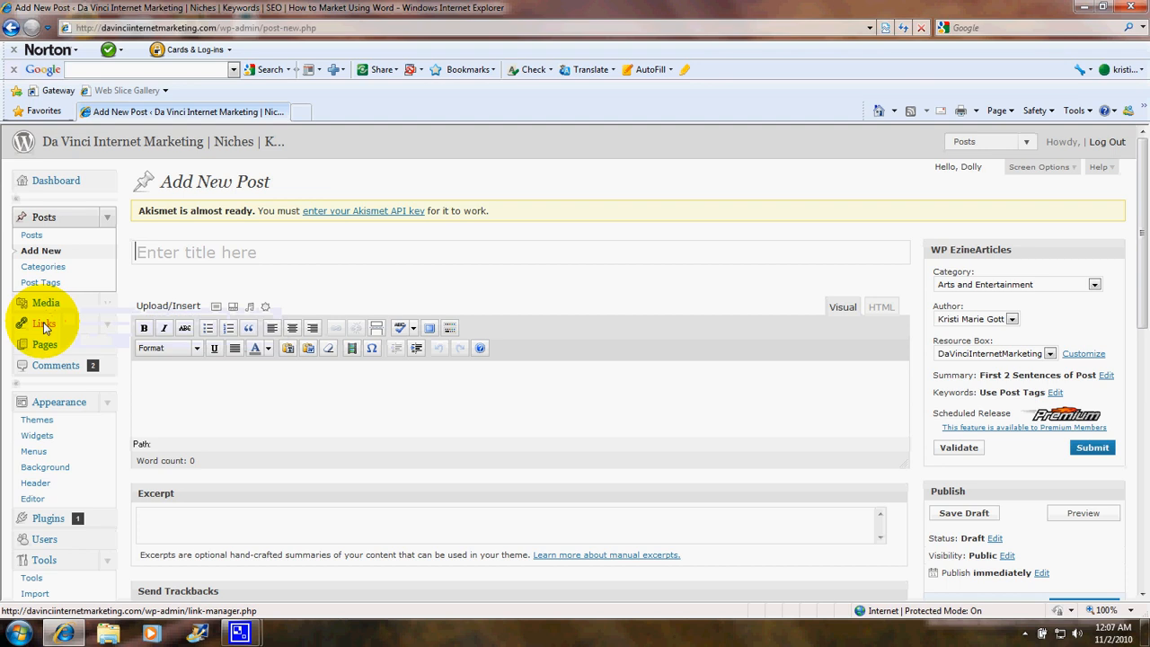
Show the Links manager listing blogroll links such as Alexa, Animoto, Evernote and Facebook
click(43, 323)
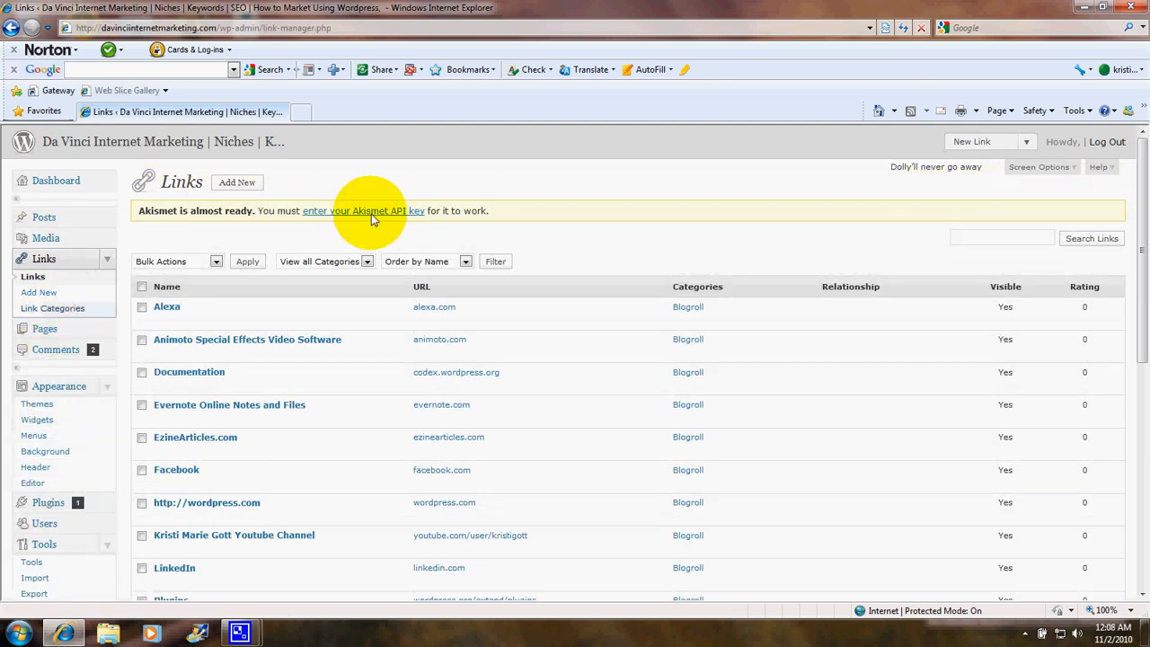
mouse_move(300, 181)
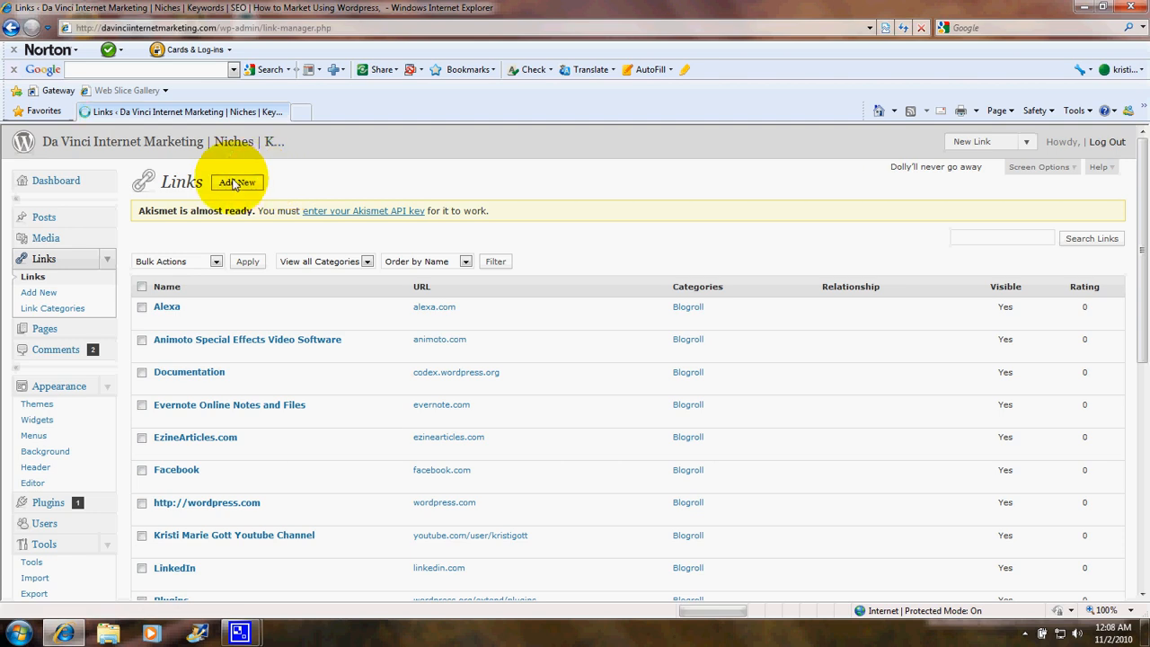
Start a new blogroll link in the blank Add New Link form
click(237, 183)
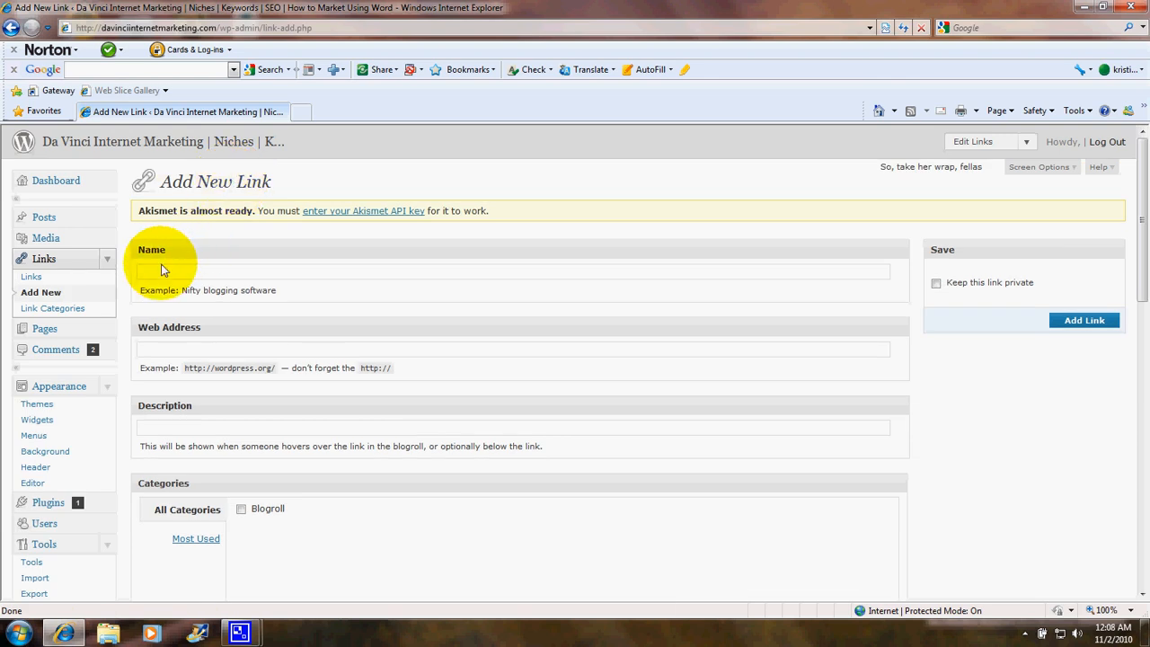
mouse_move(191, 359)
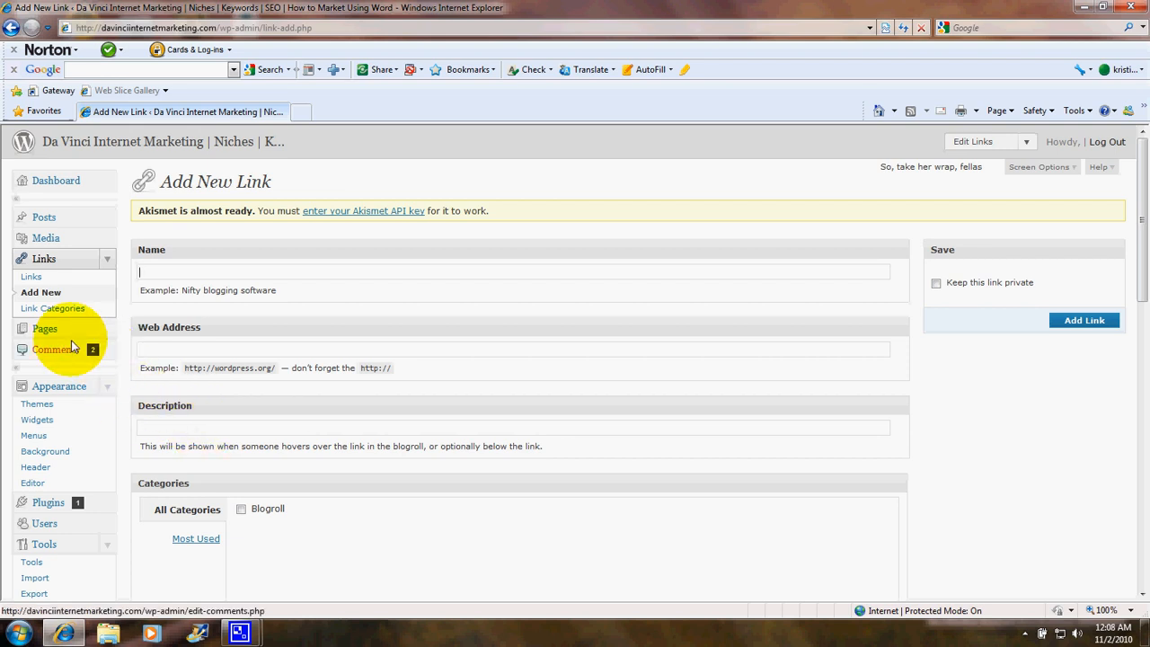
mouse_move(45, 328)
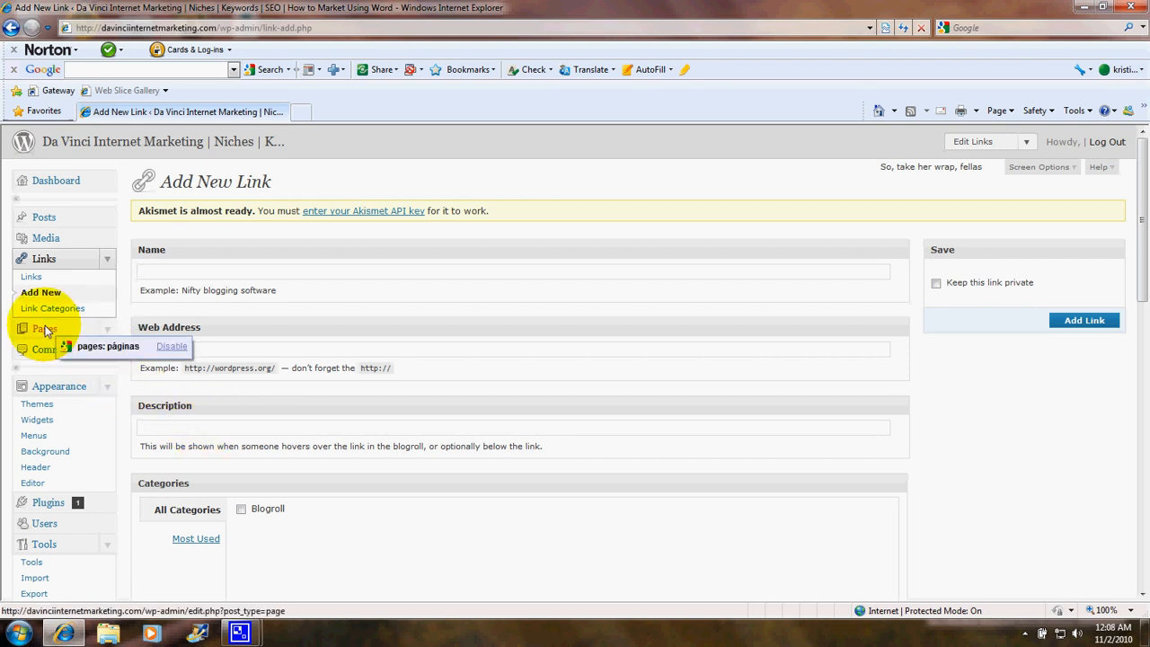
Show the Pages list with the five published pages including About and Services
click(43, 326)
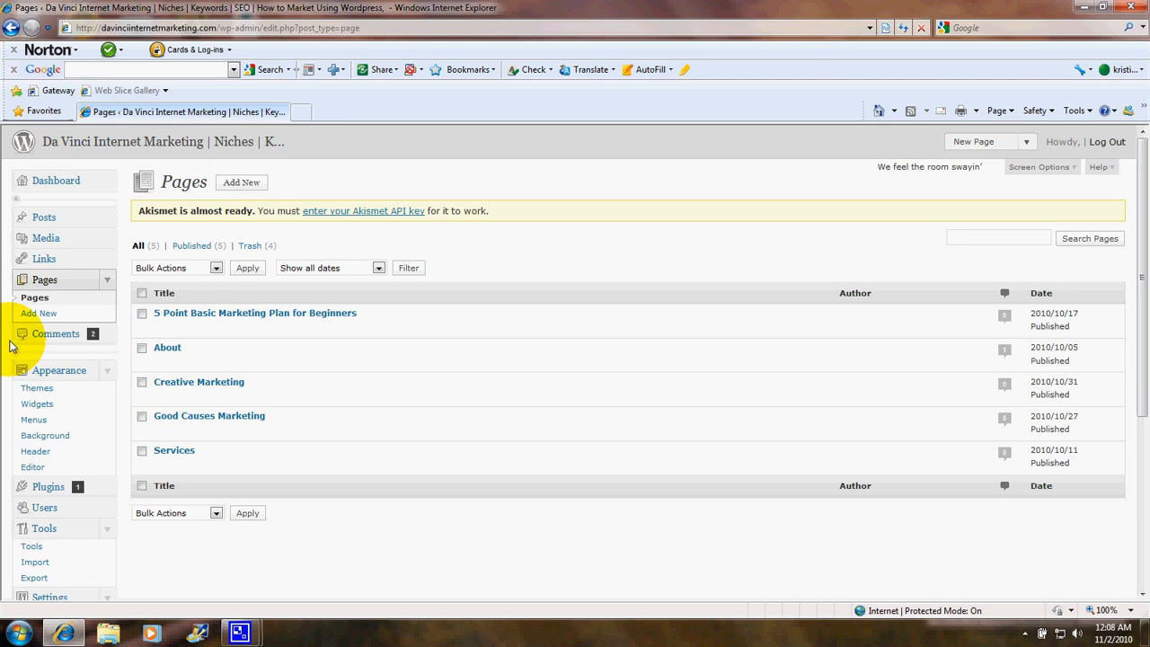
mouse_move(140, 135)
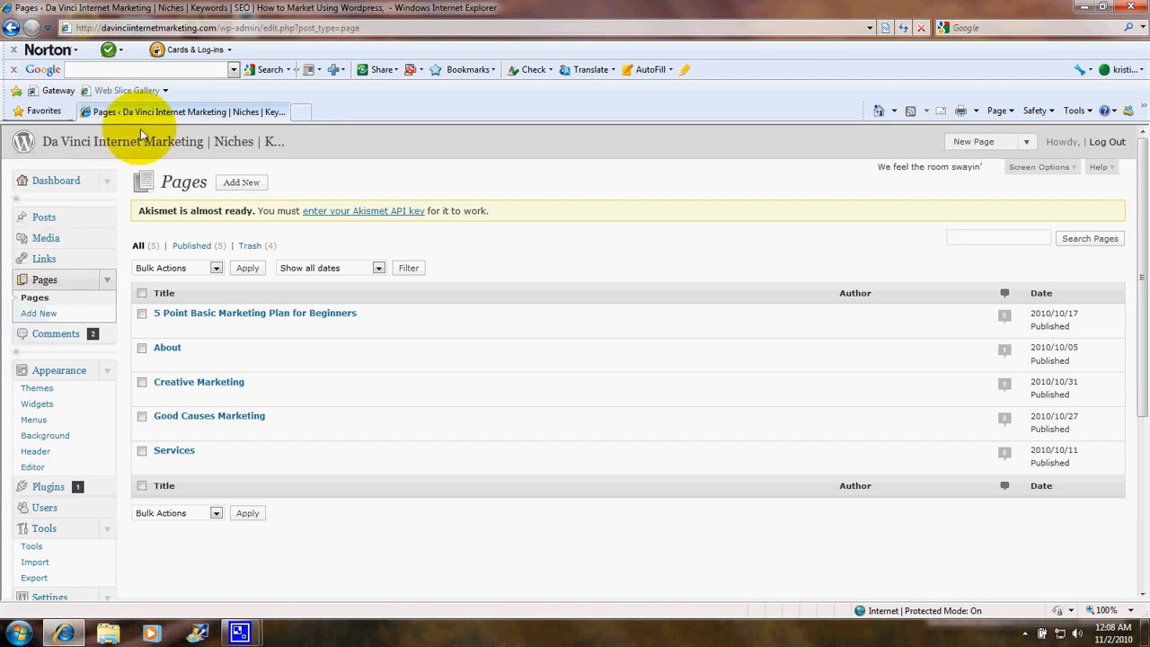
mouse_move(143, 140)
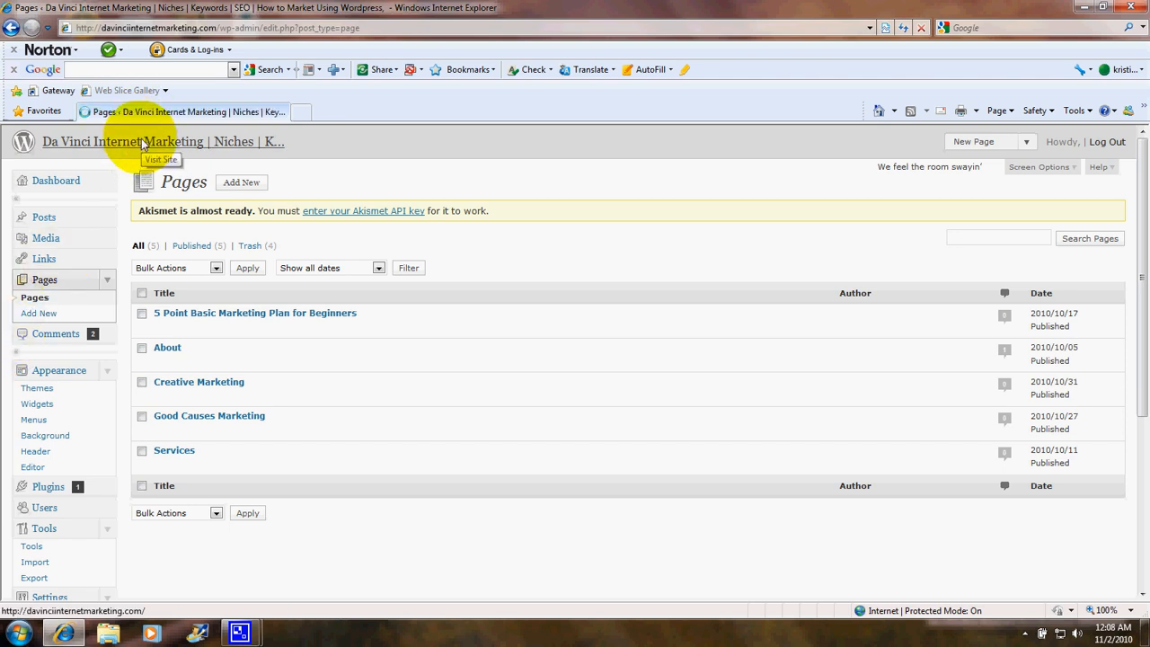
Visit the live Da Vinci Internet Marketing site and view its 5 Point Basic Marketing Plan for Beginners page
click(143, 140)
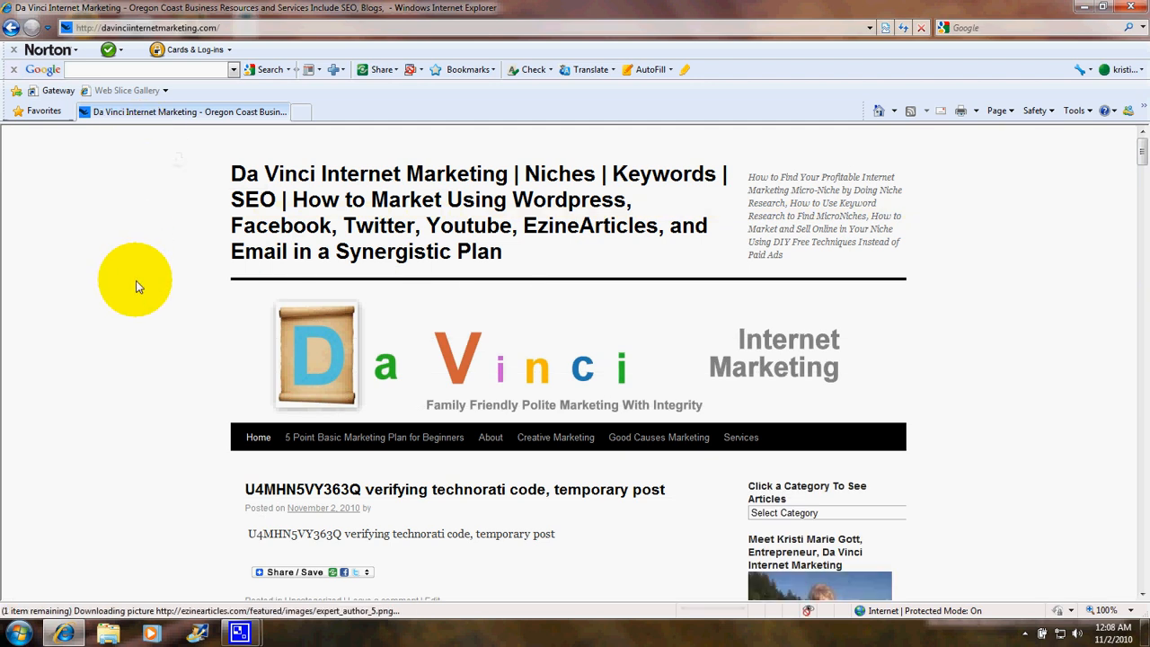
scroll(down, 3)
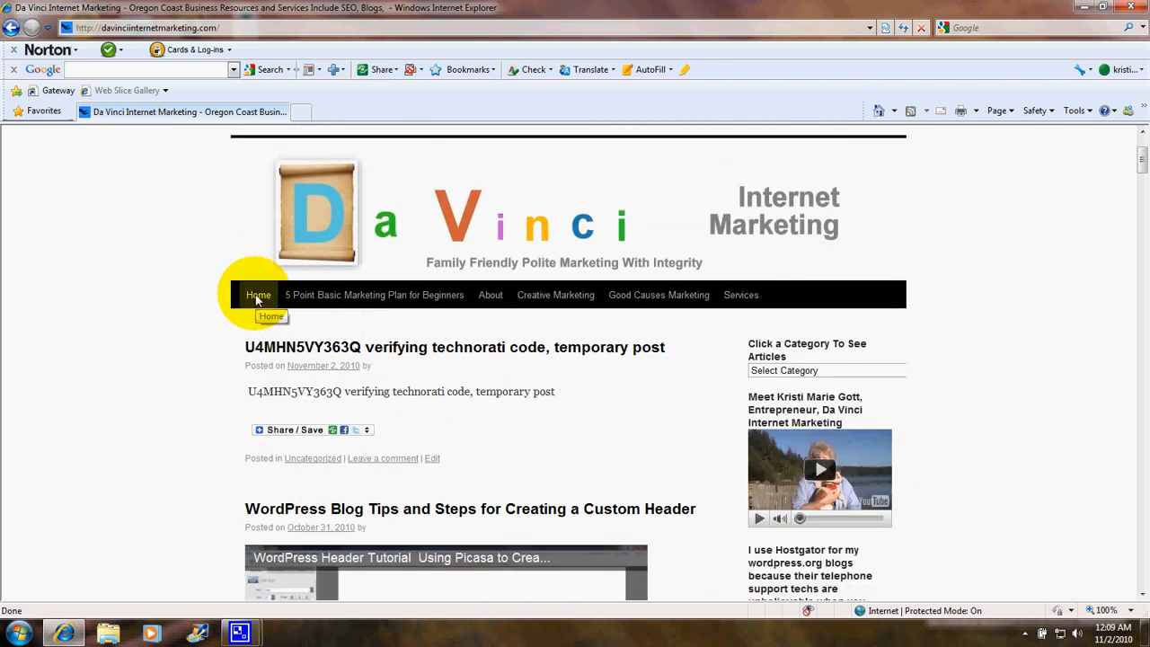
mouse_move(491, 294)
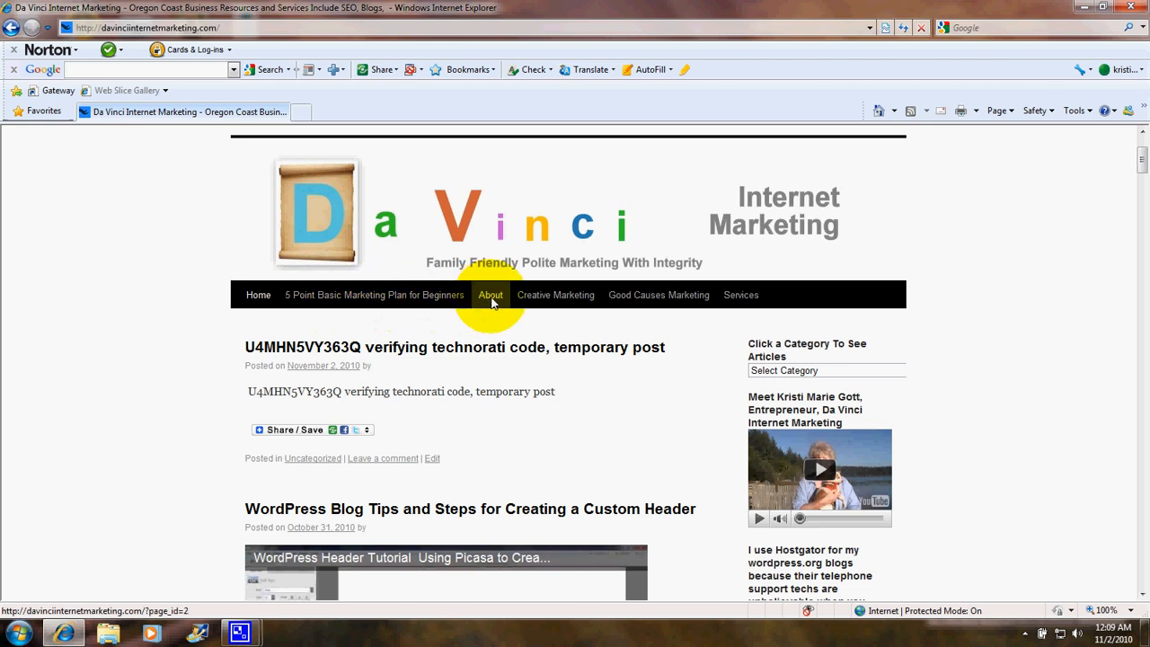
mouse_move(658, 294)
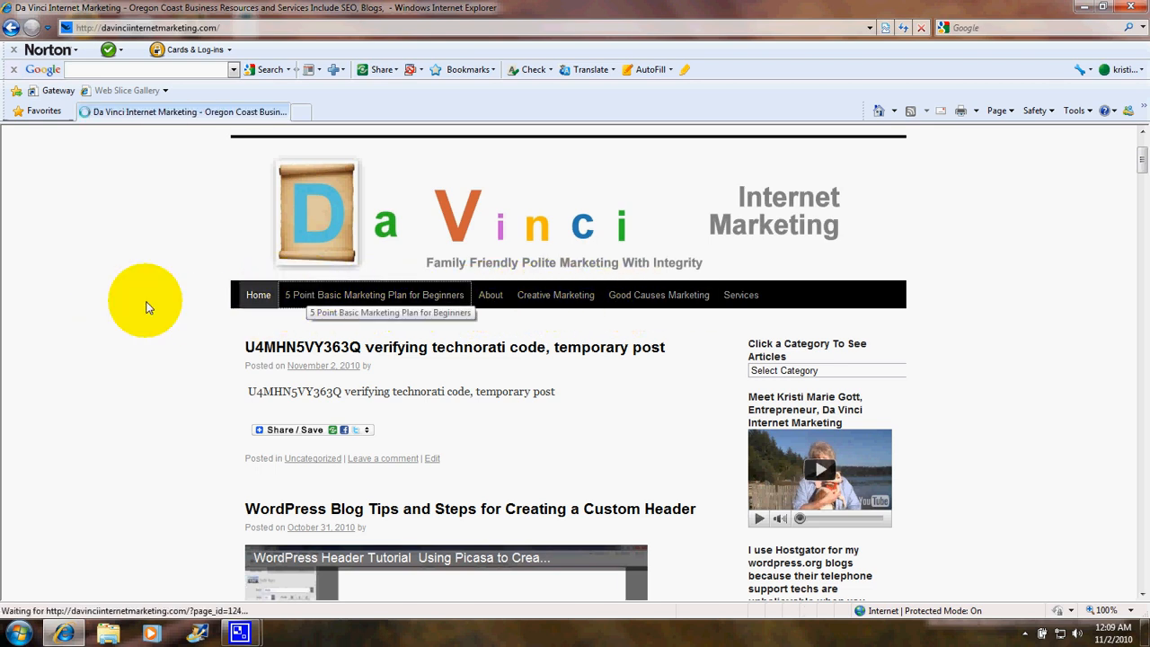
click(374, 295)
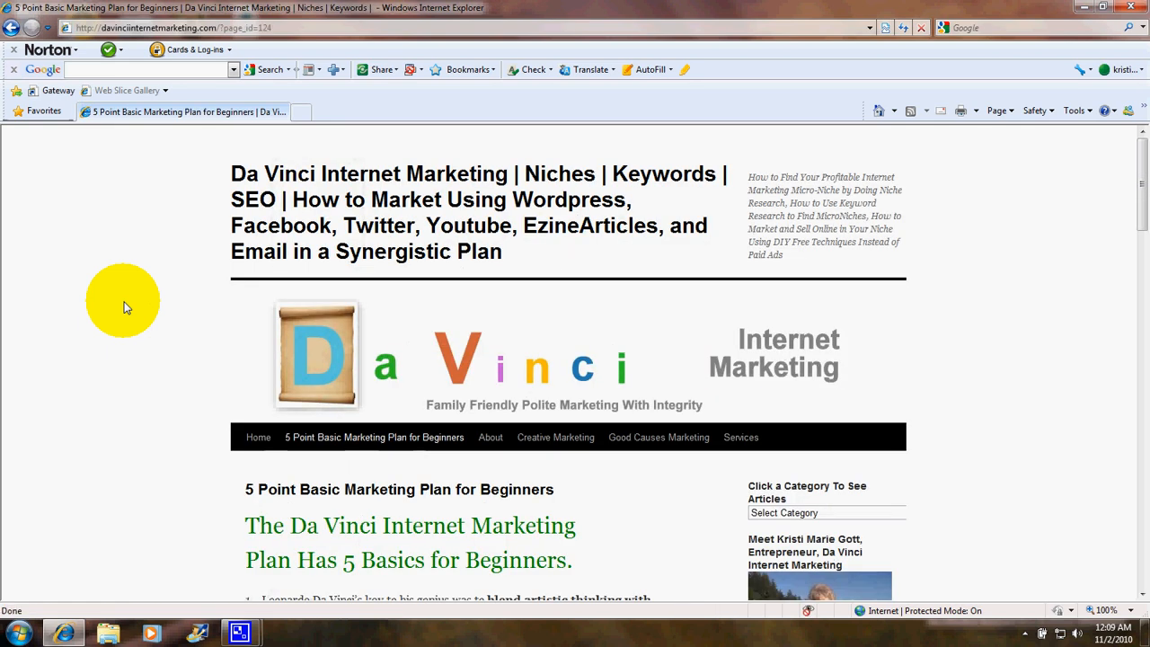
scroll(down, 3)
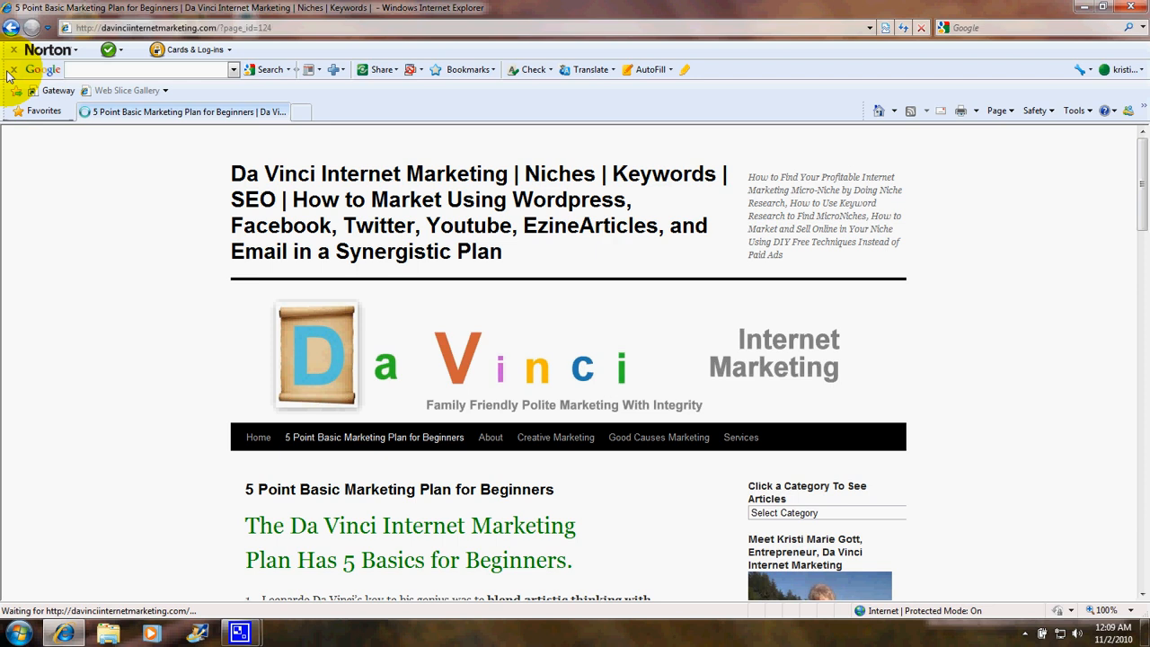
Go back from the public site to the admin Pages list
click(259, 436)
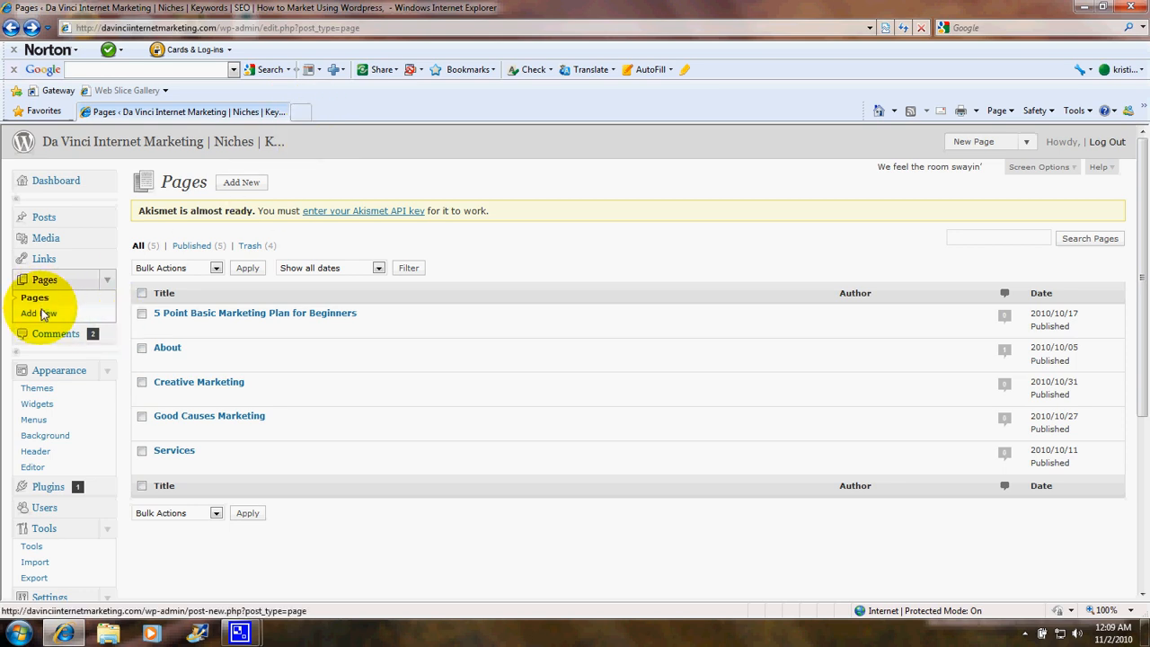
Start a new page in the blank Add New Page editor
click(39, 313)
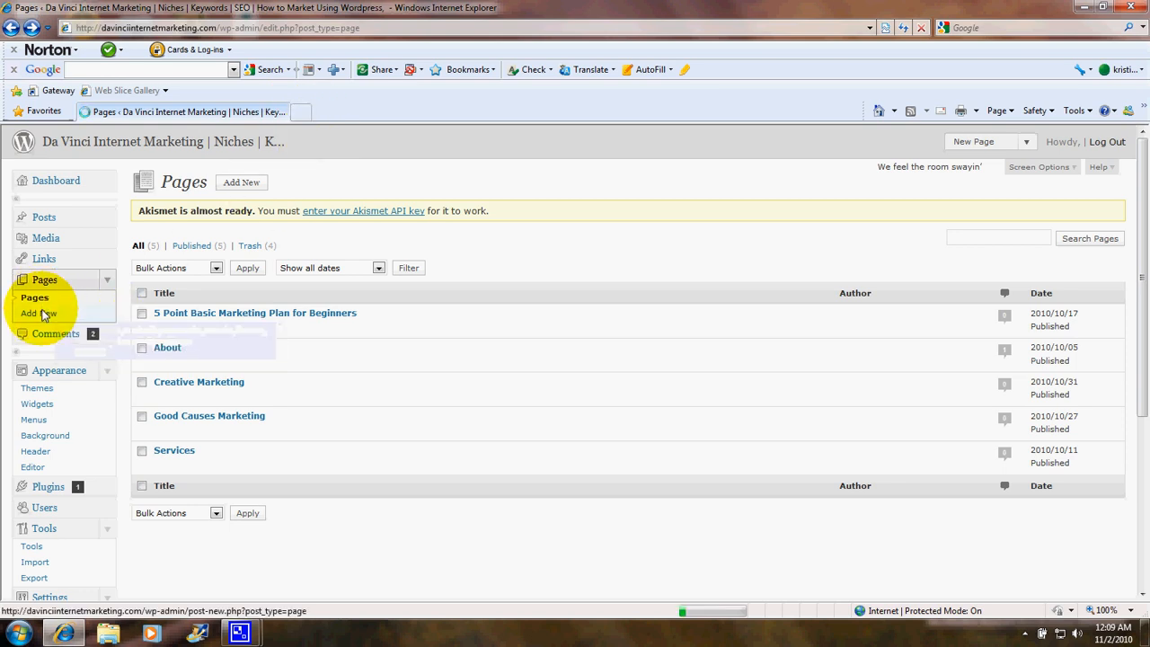
click(39, 312)
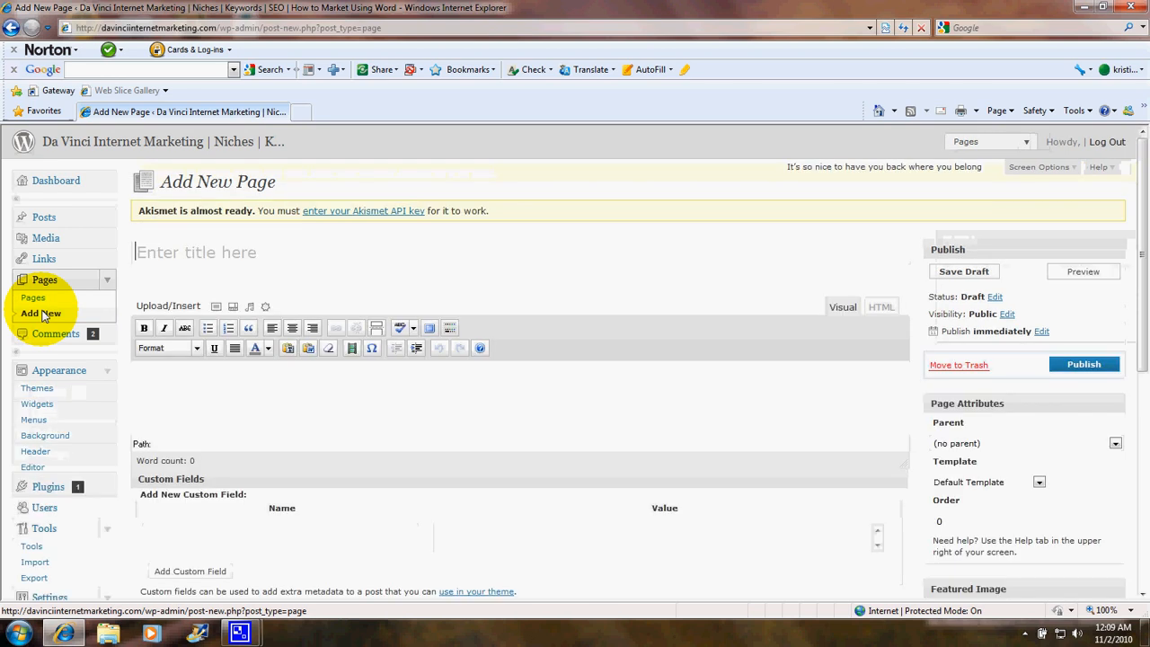
mouse_move(399, 241)
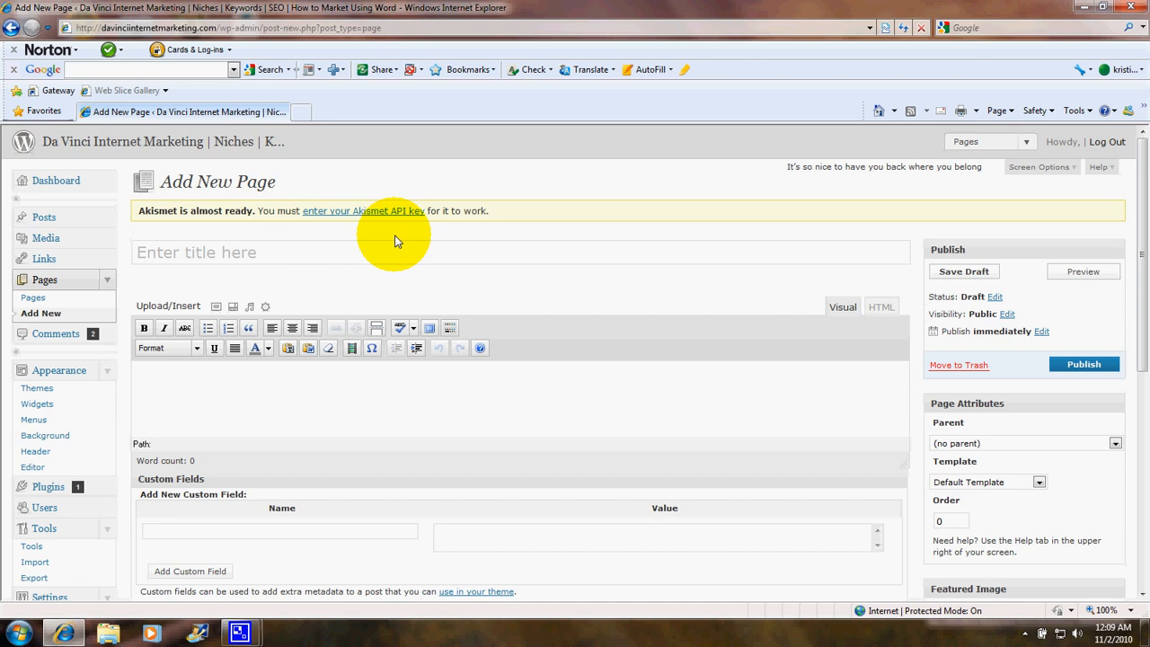
mouse_move(370, 232)
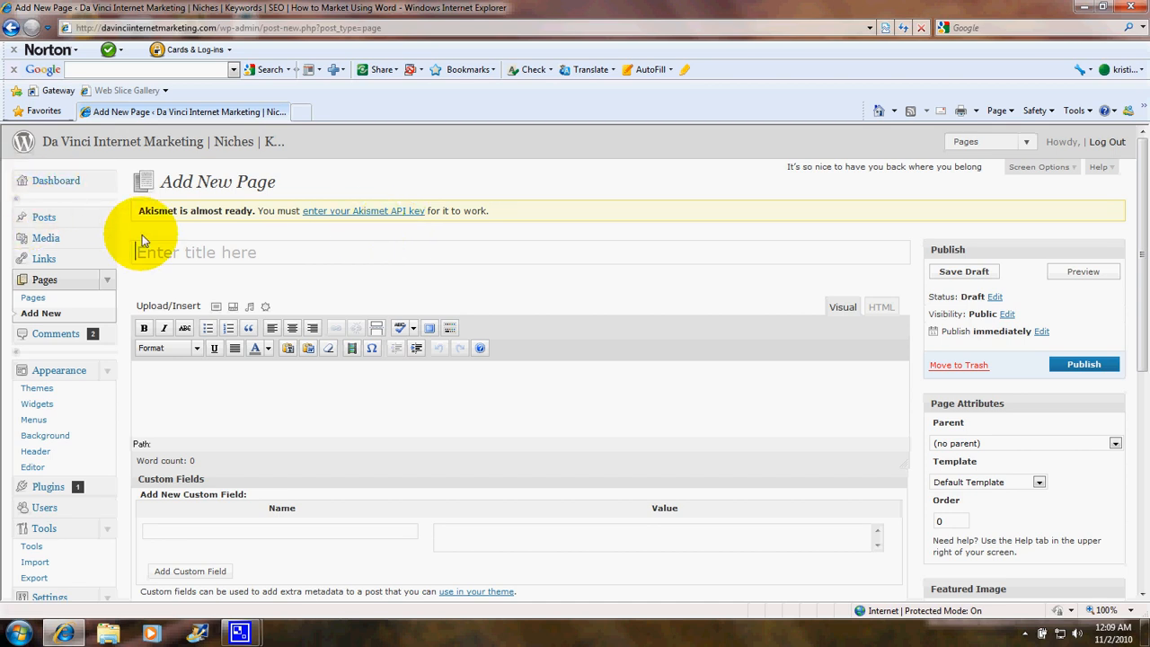
mouse_move(198, 397)
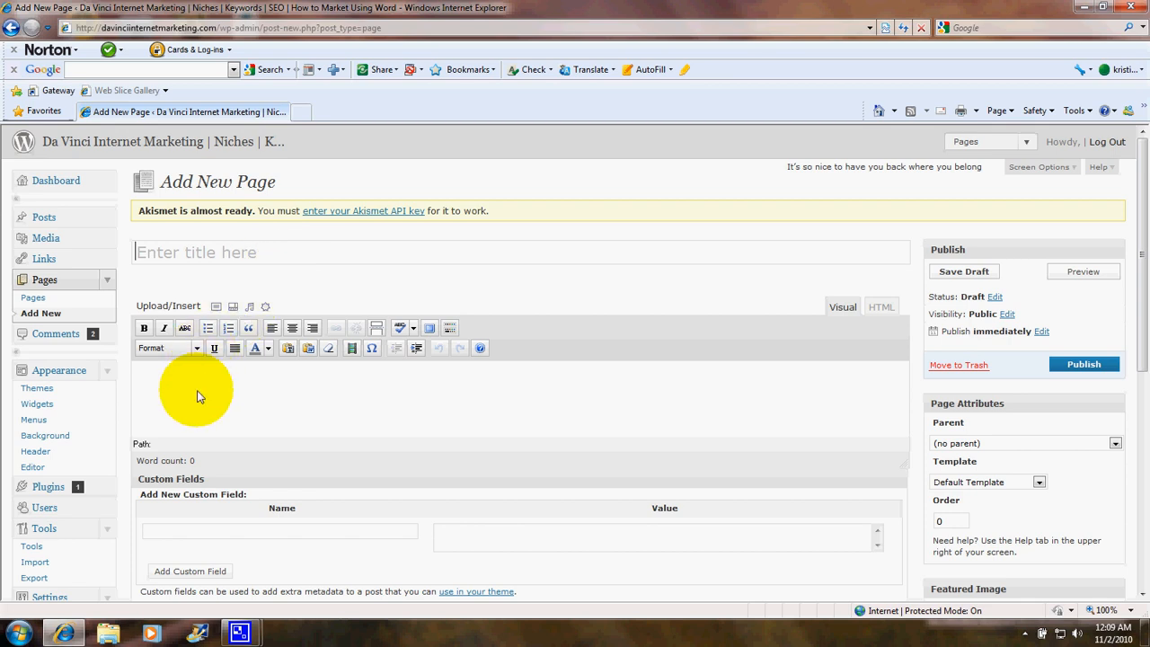
mouse_move(232, 417)
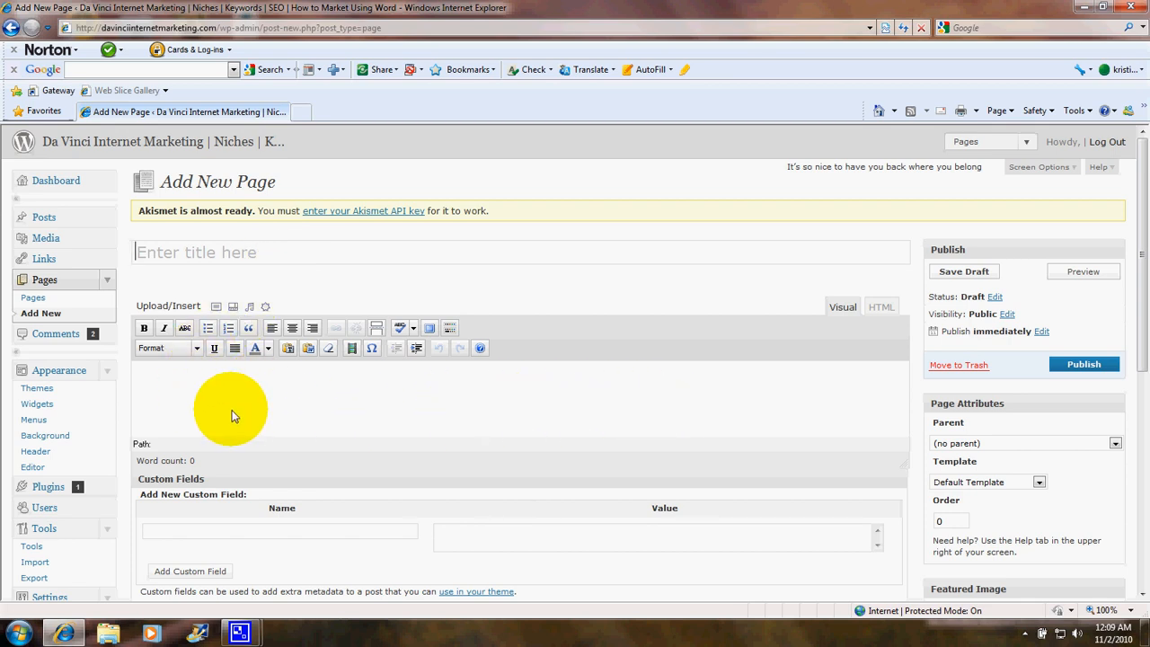
mouse_move(56, 333)
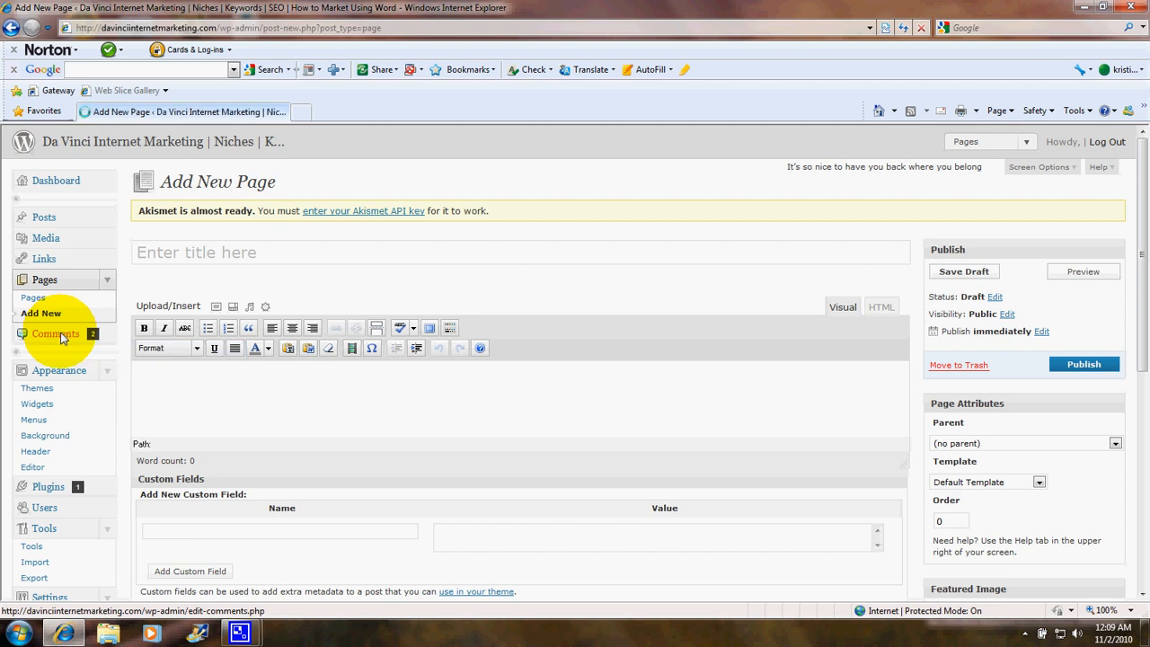
Show the Comments list with recent trackbacks and reader comments
click(56, 333)
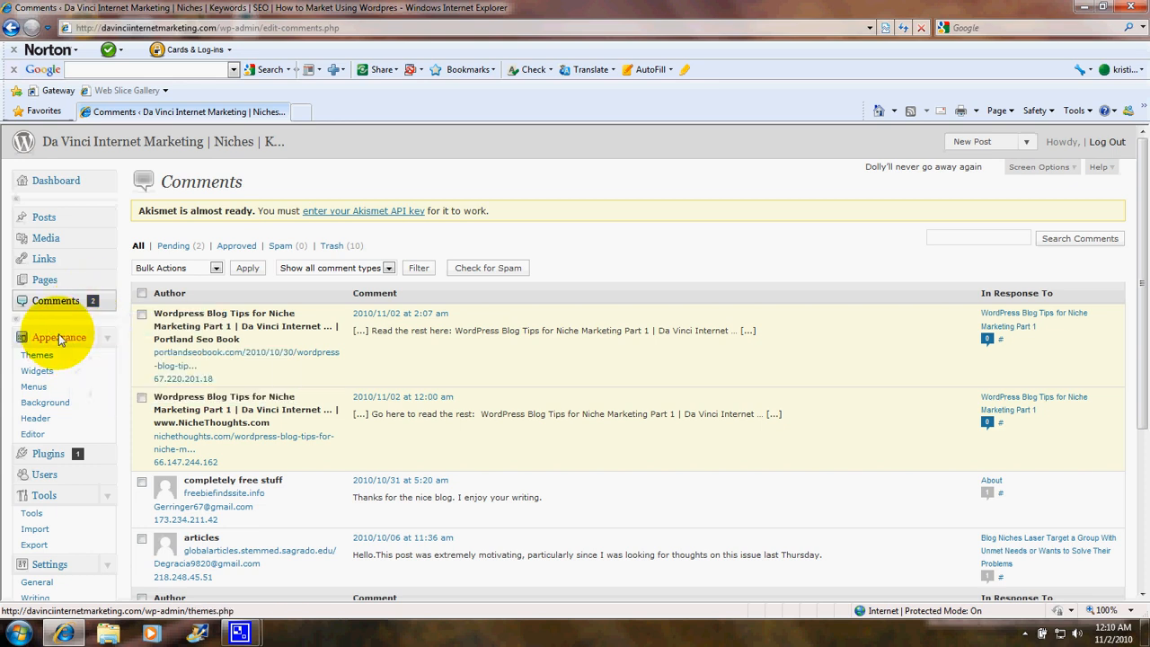
mouse_move(44, 402)
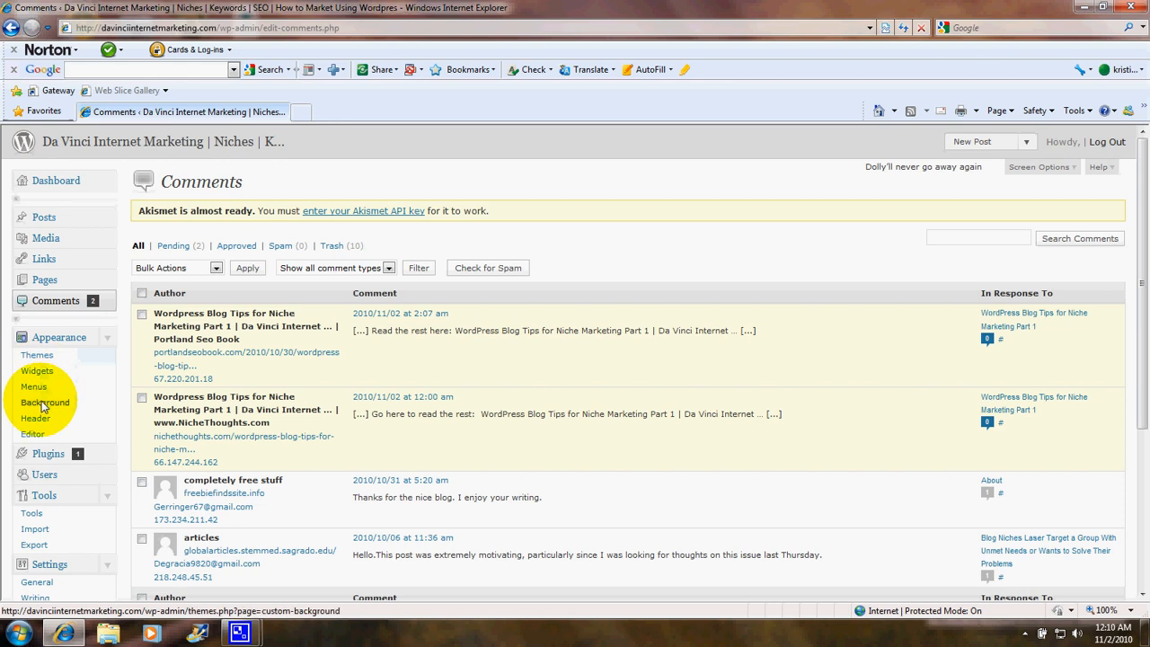
mouse_move(36, 354)
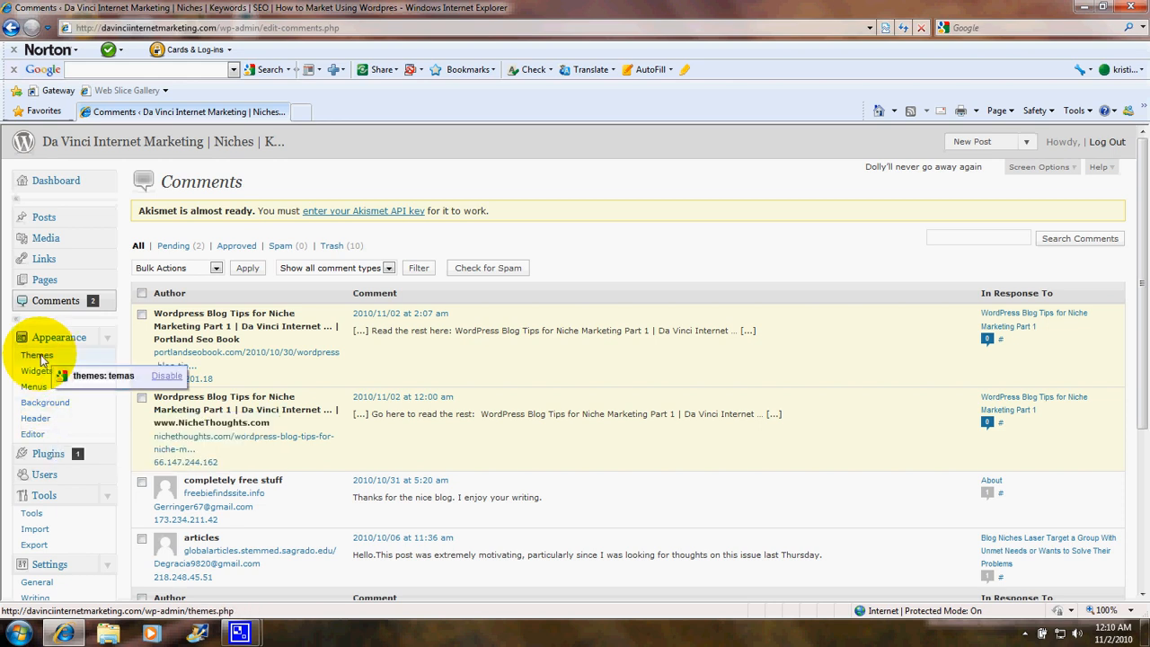
Go through Appearance to the Widgets screen showing available widgets beside the Primary Widget Area
click(35, 354)
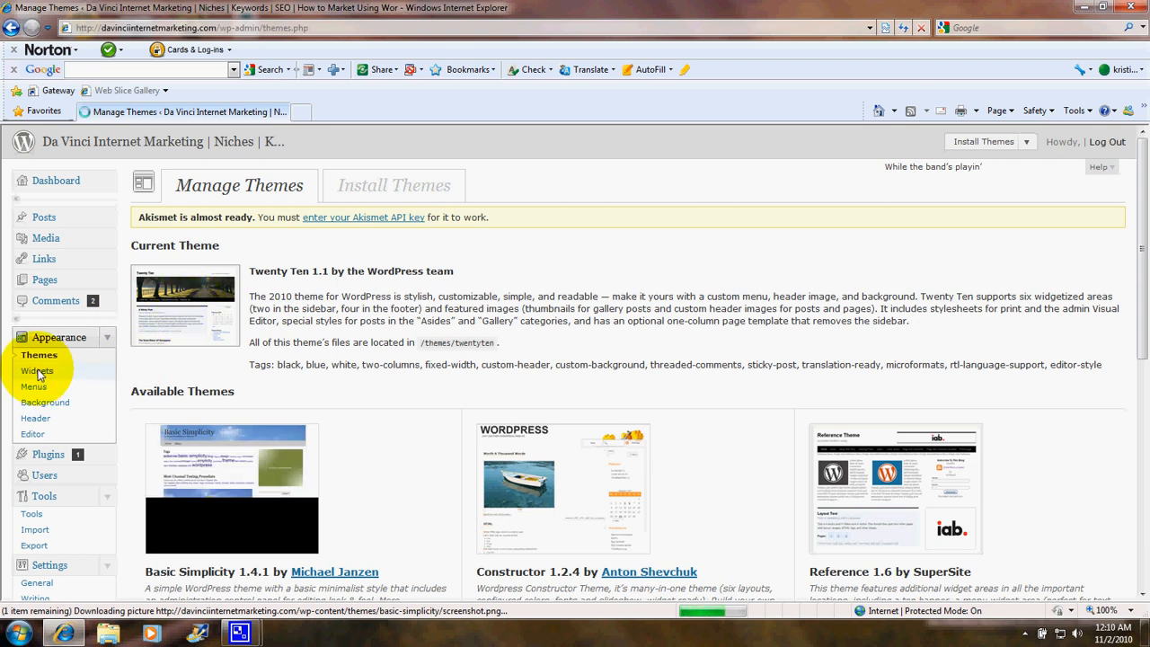
click(36, 370)
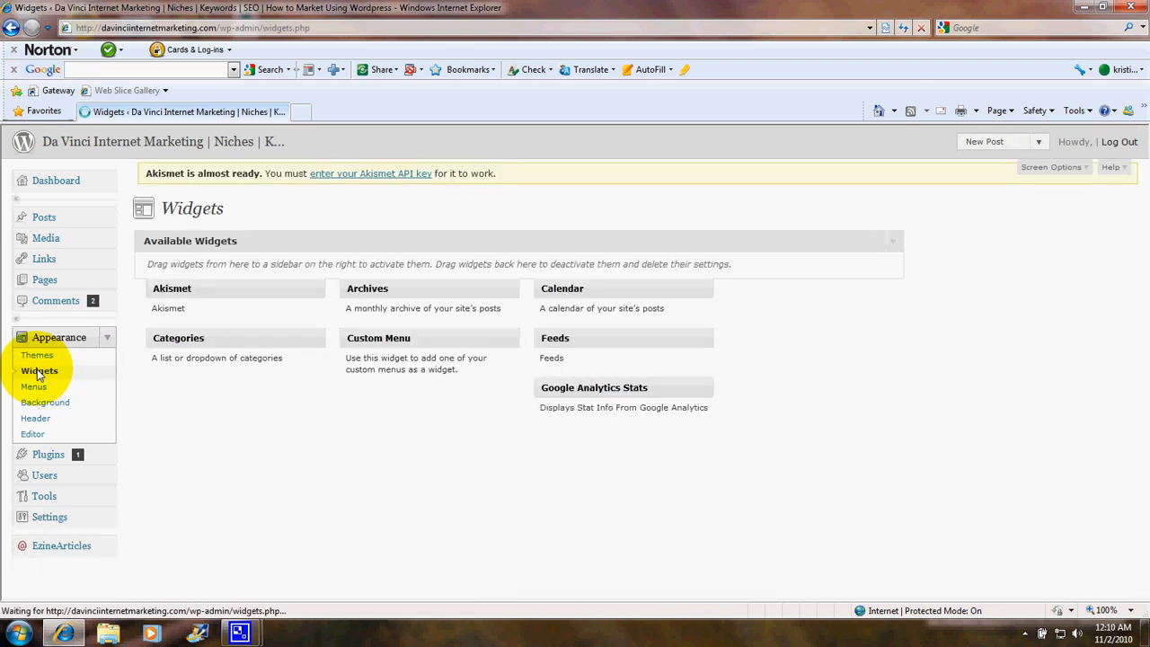
click(40, 370)
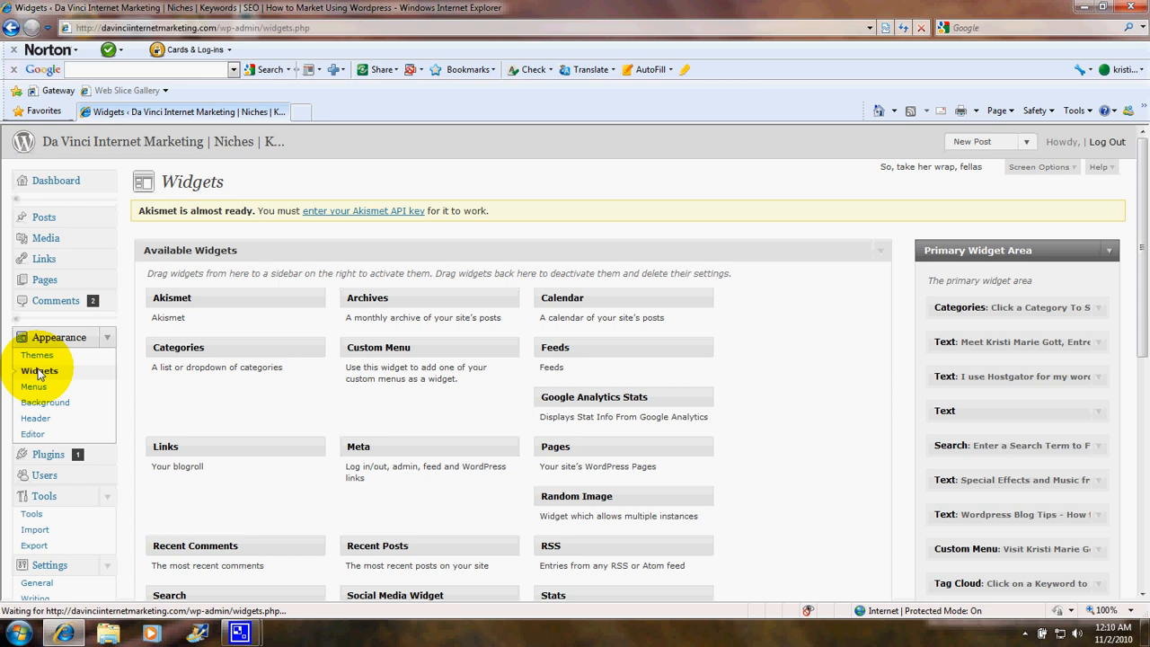
mouse_move(32, 386)
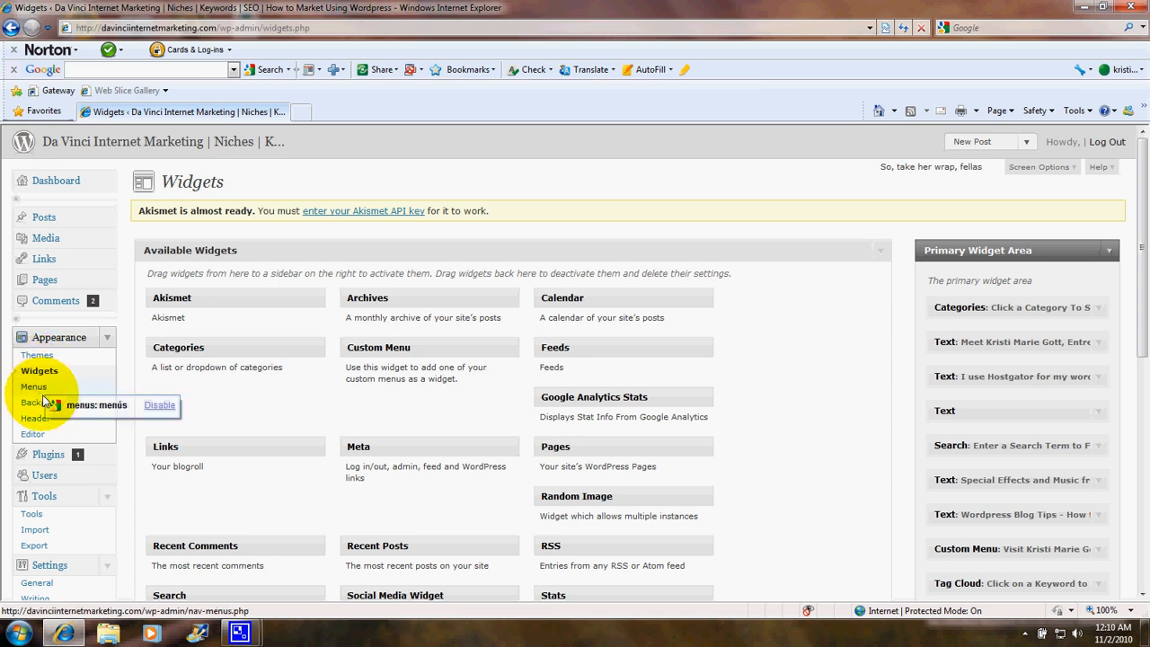
mouse_move(45, 402)
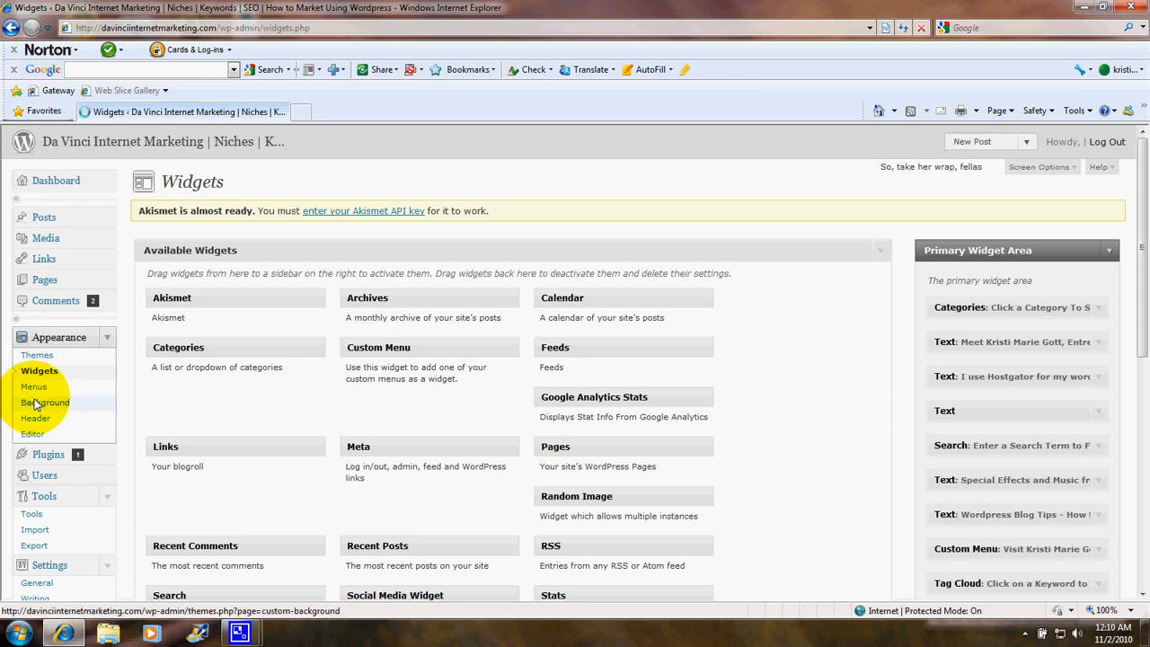
View the Custom Background settings, then the Custom Header screen with the Da Vinci banner
click(48, 402)
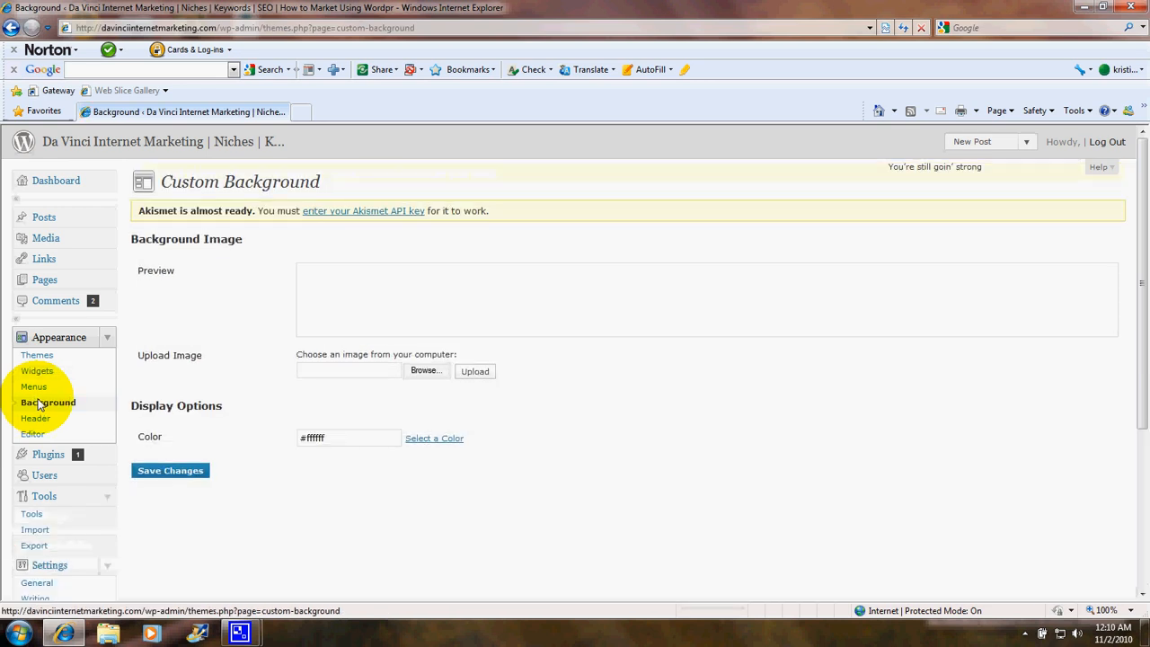
mouse_move(248, 392)
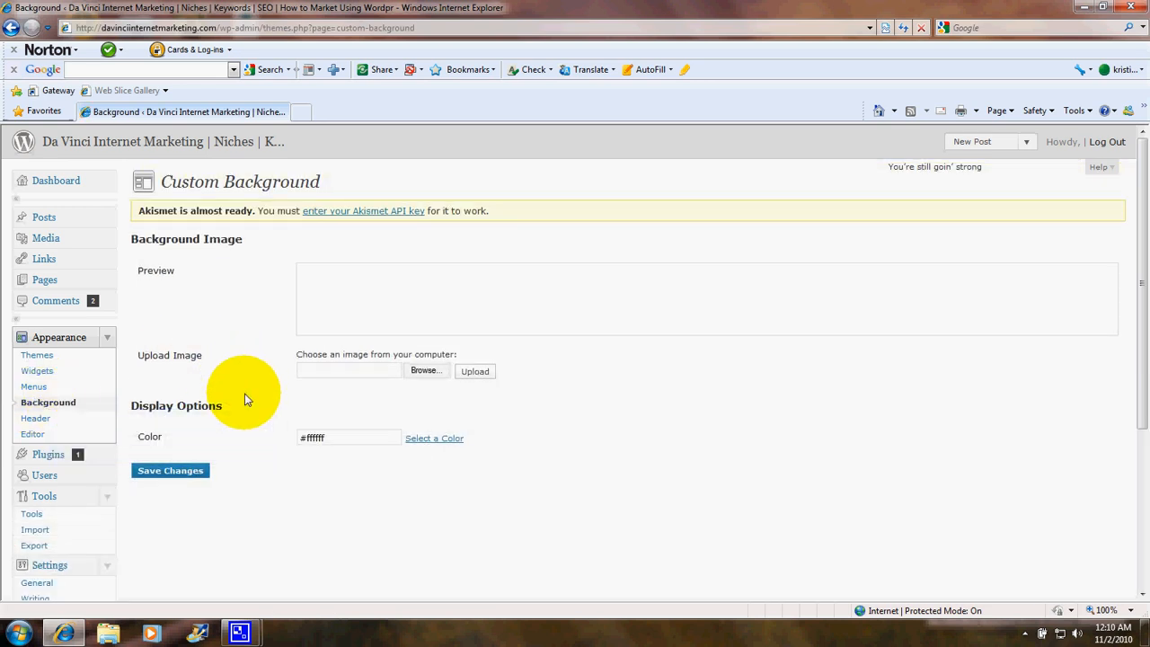
mouse_move(243, 397)
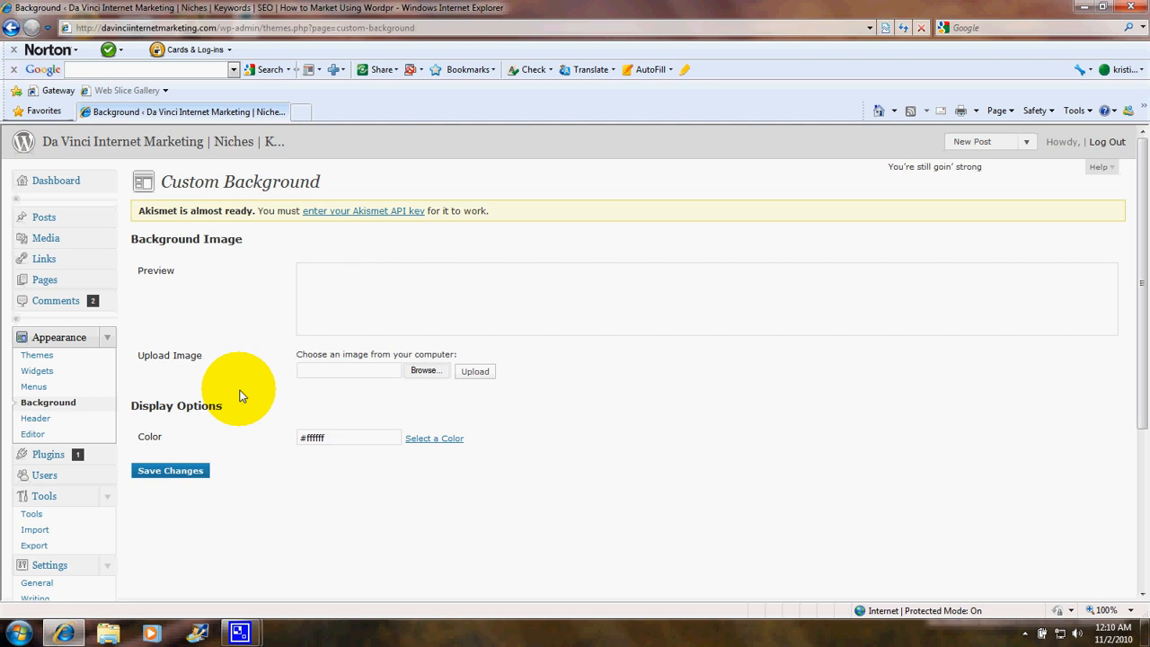
mouse_move(36, 418)
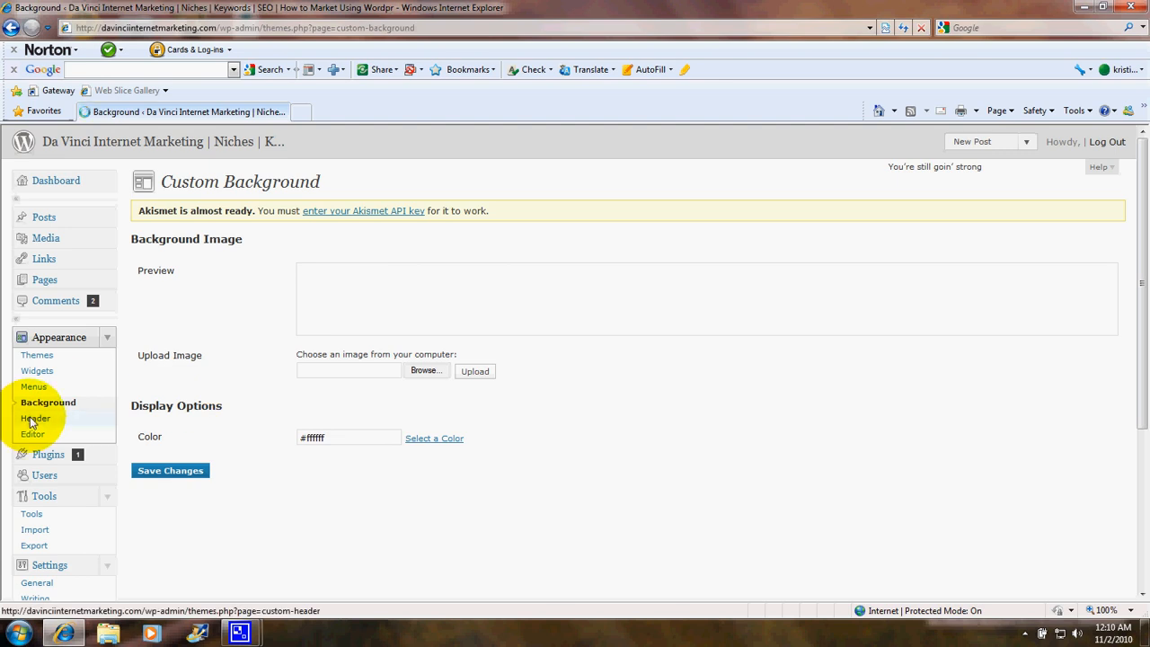
click(34, 417)
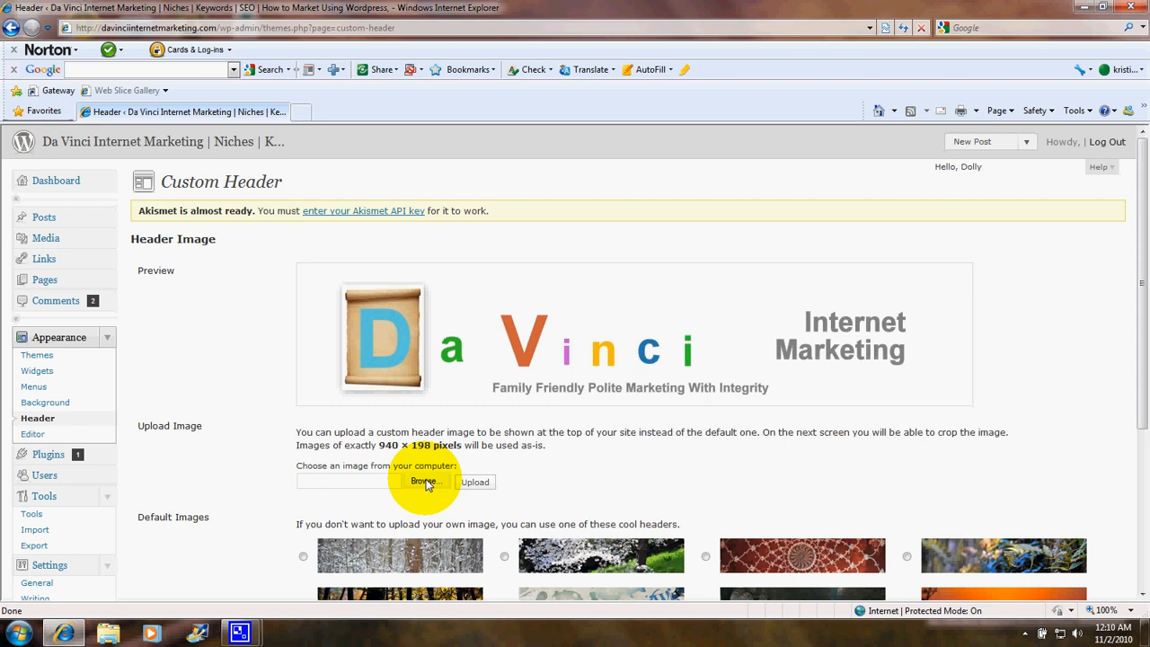
mouse_move(171, 474)
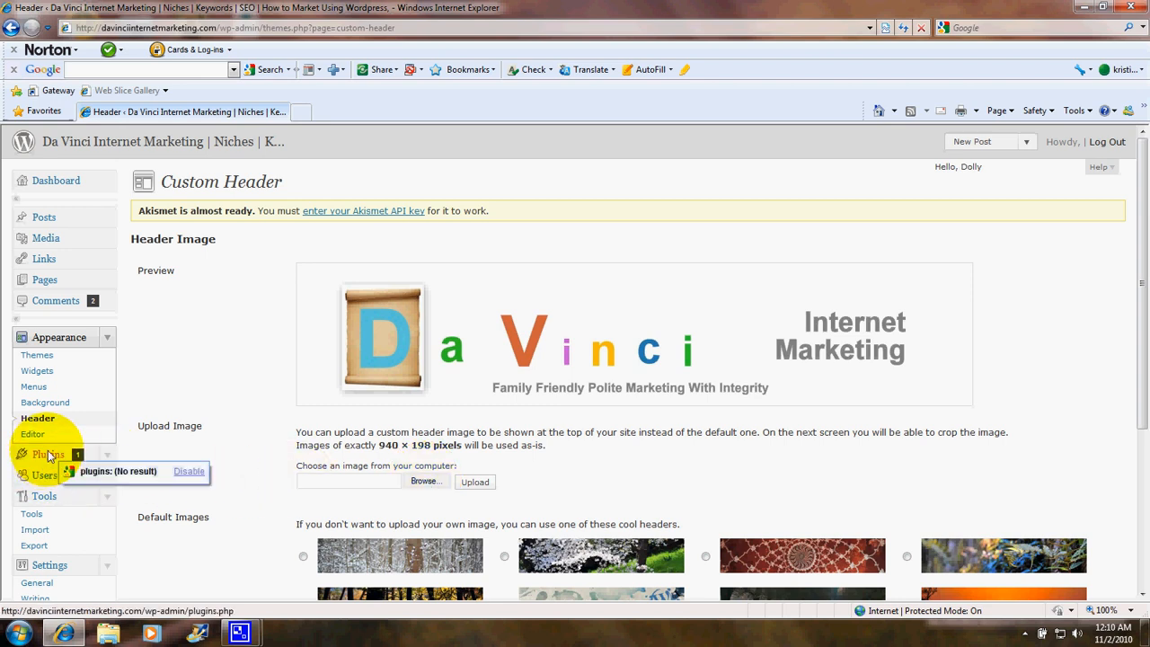
Review the installed plugins list: Akismet, All in One SEO Pack and Hello Dolly
click(47, 453)
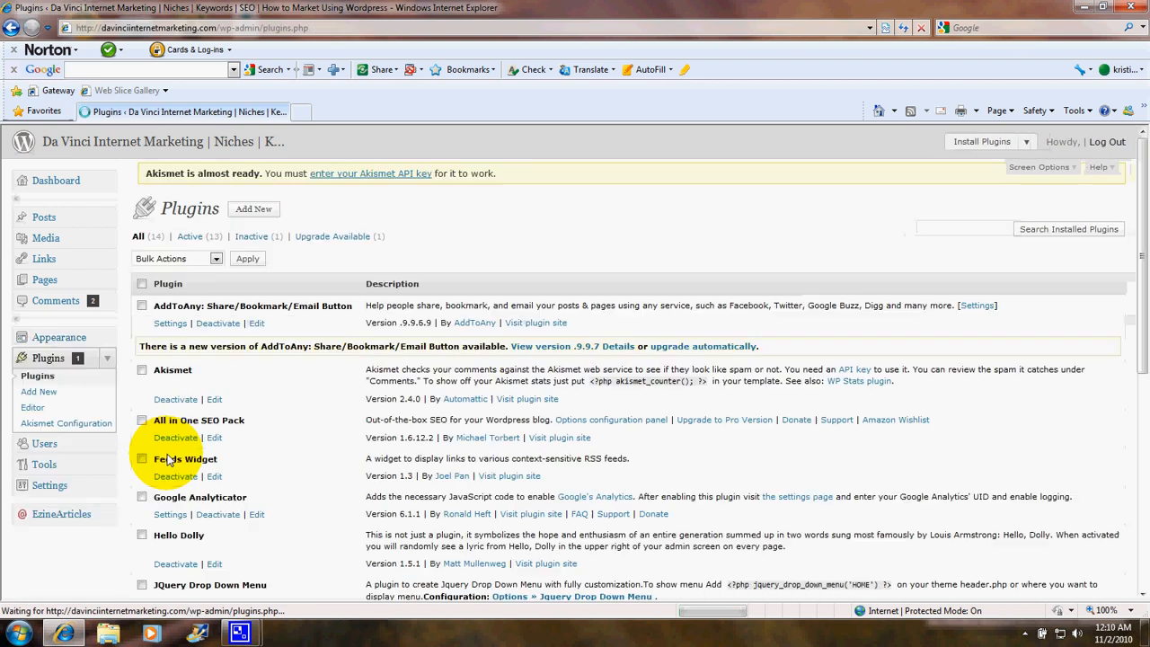
scroll(down, 3)
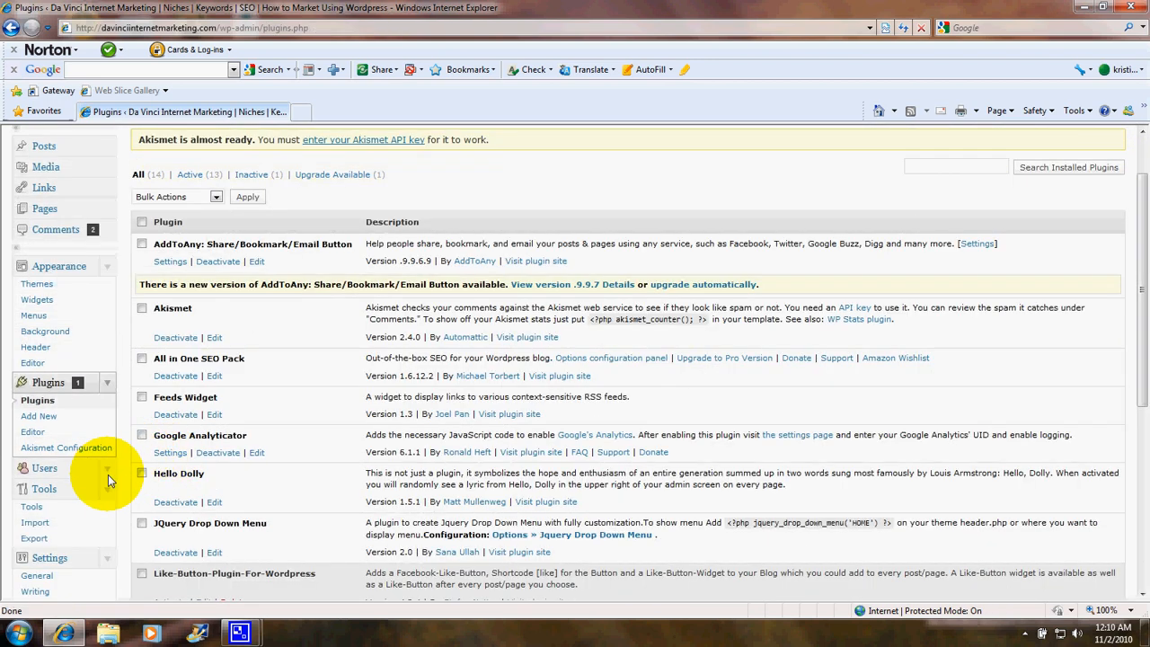
scroll(down, 3)
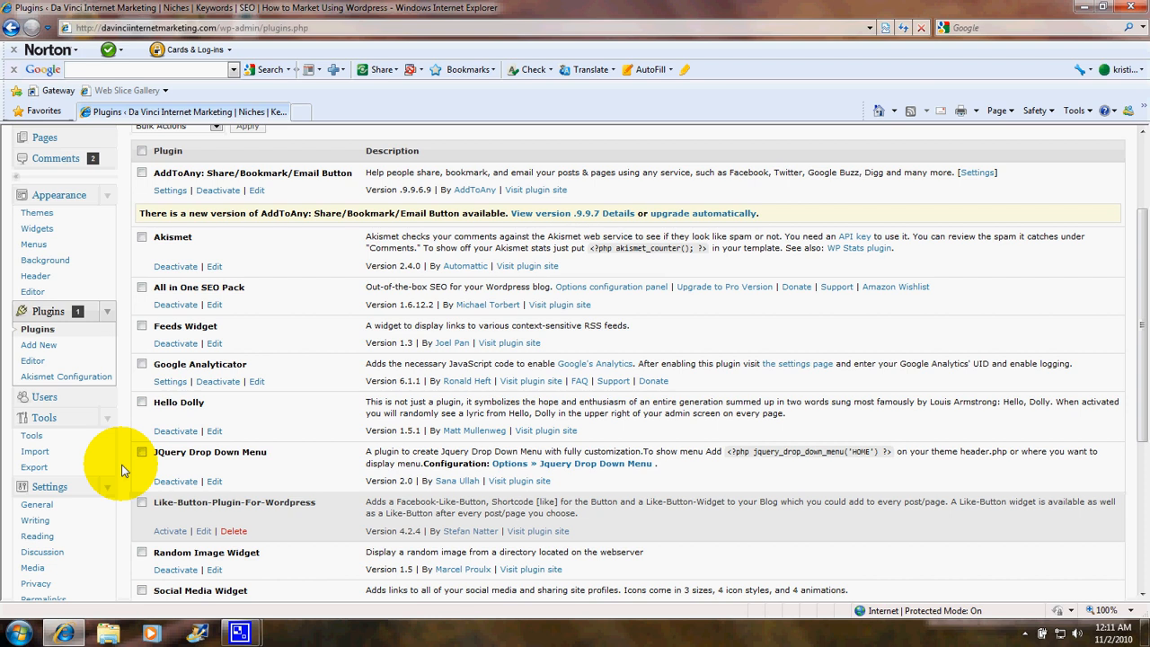
mouse_move(43, 417)
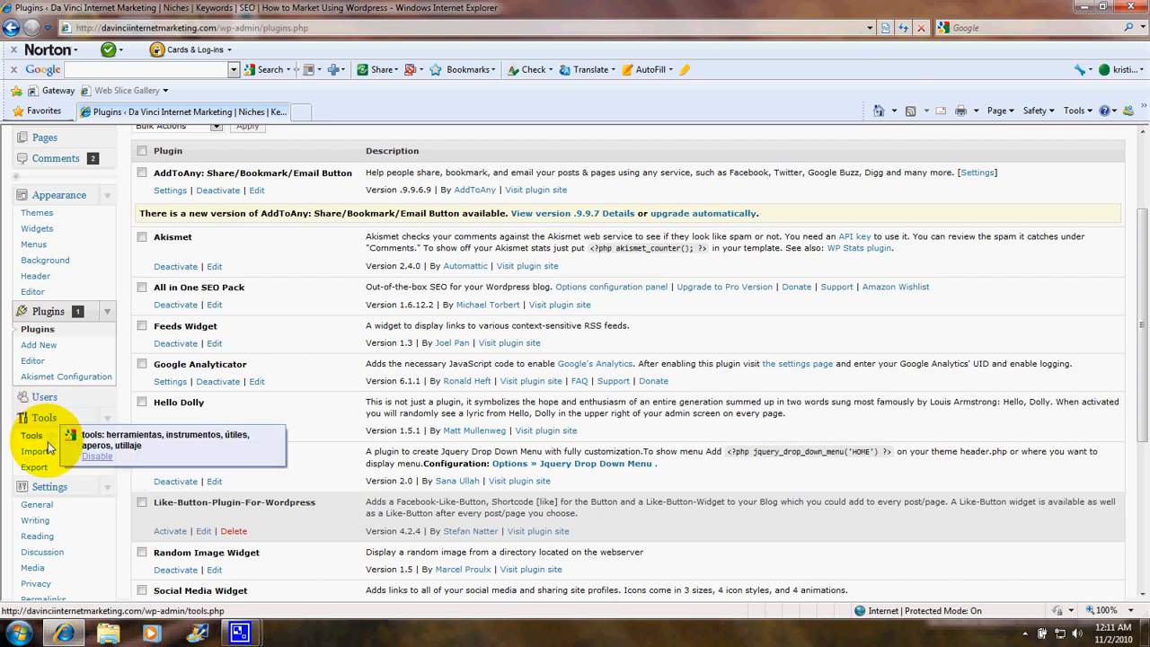
mouse_move(34, 467)
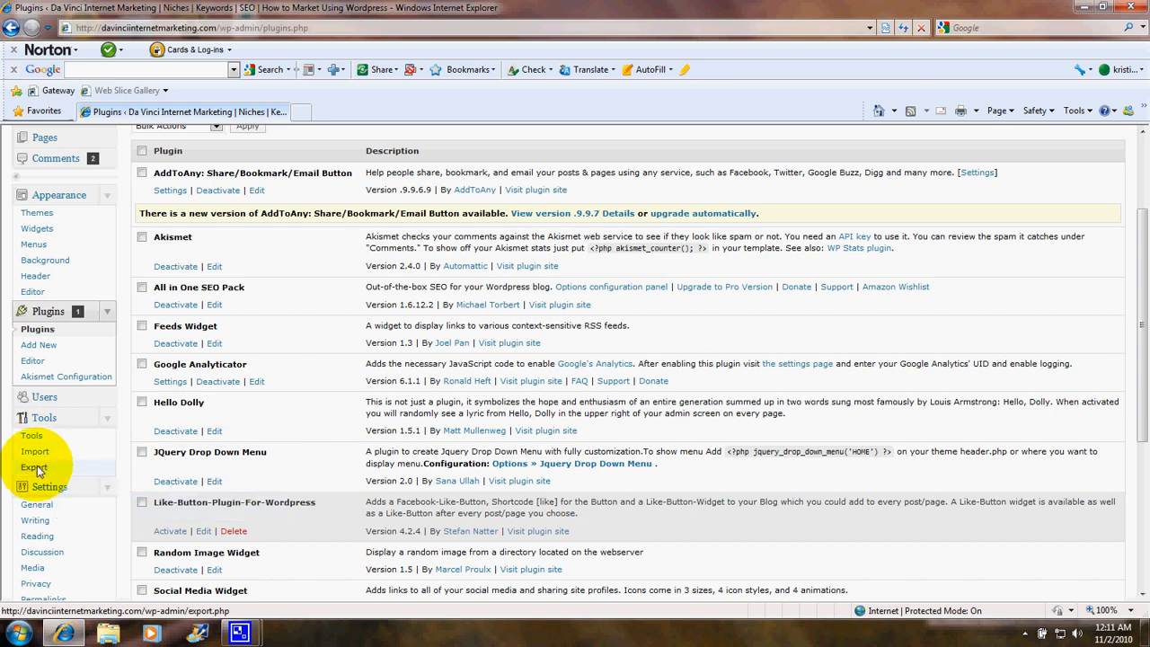
mouse_move(125, 471)
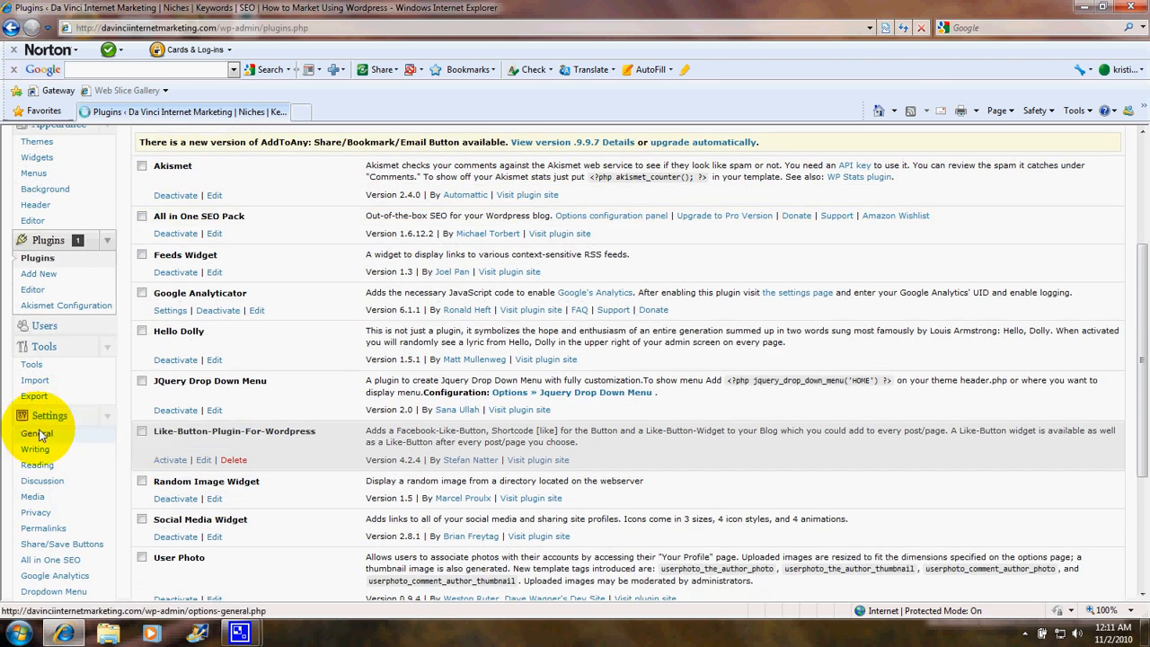
Go to Settings > General and review the site title and other general options
click(36, 433)
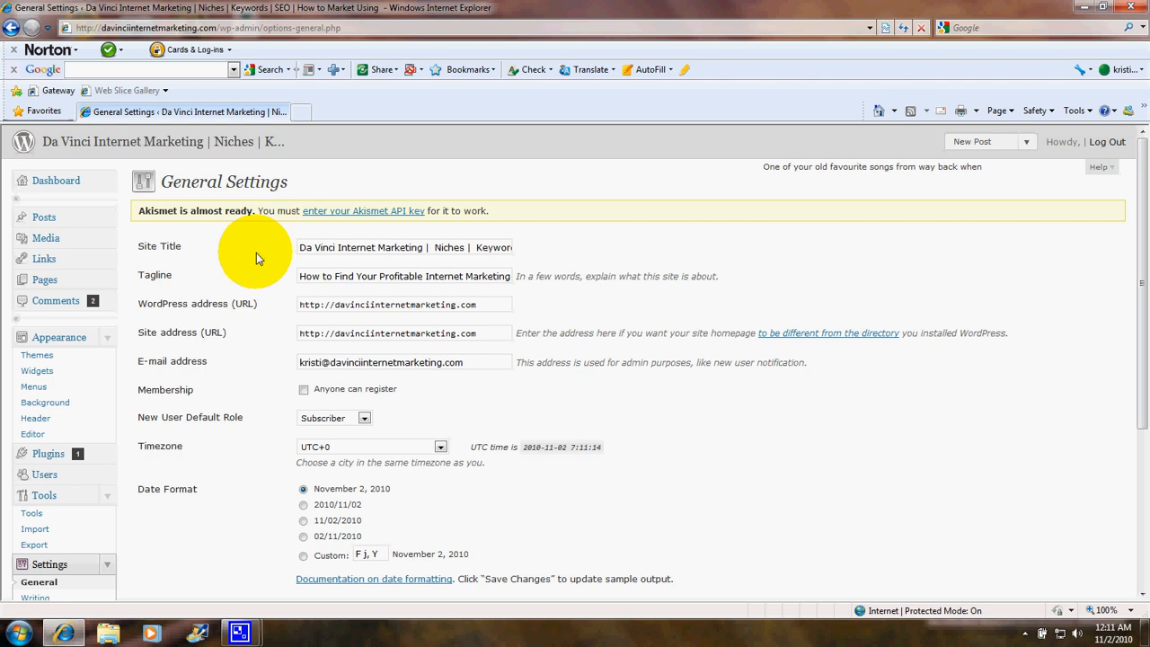
mouse_move(278, 261)
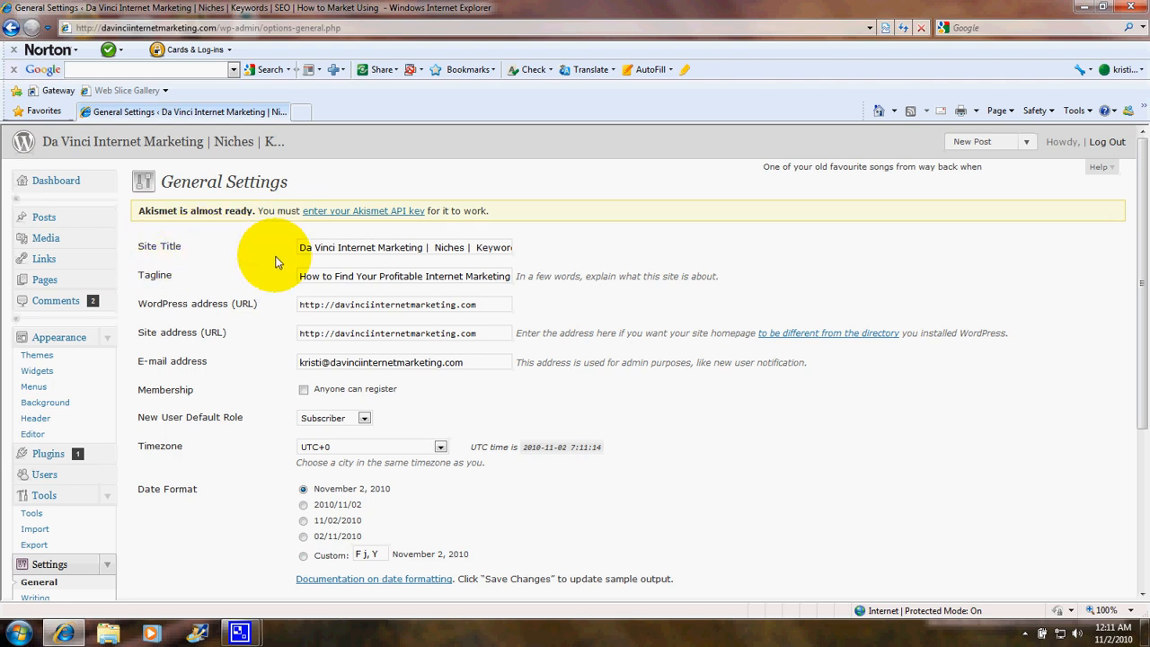
mouse_move(327, 260)
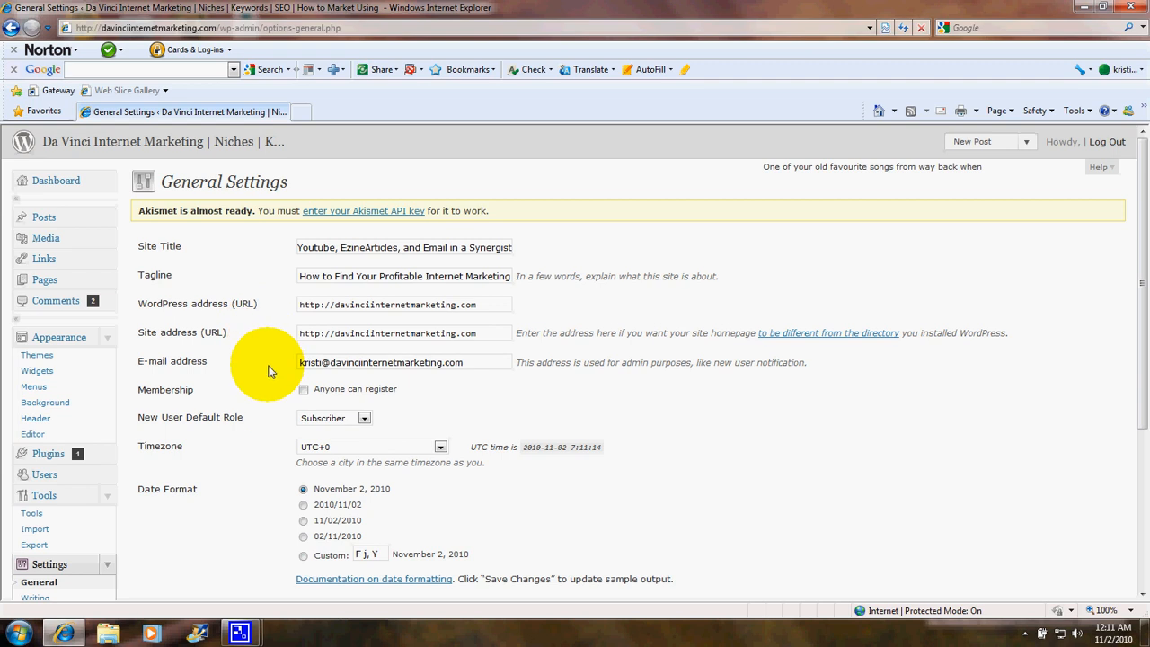
scroll(down, 3)
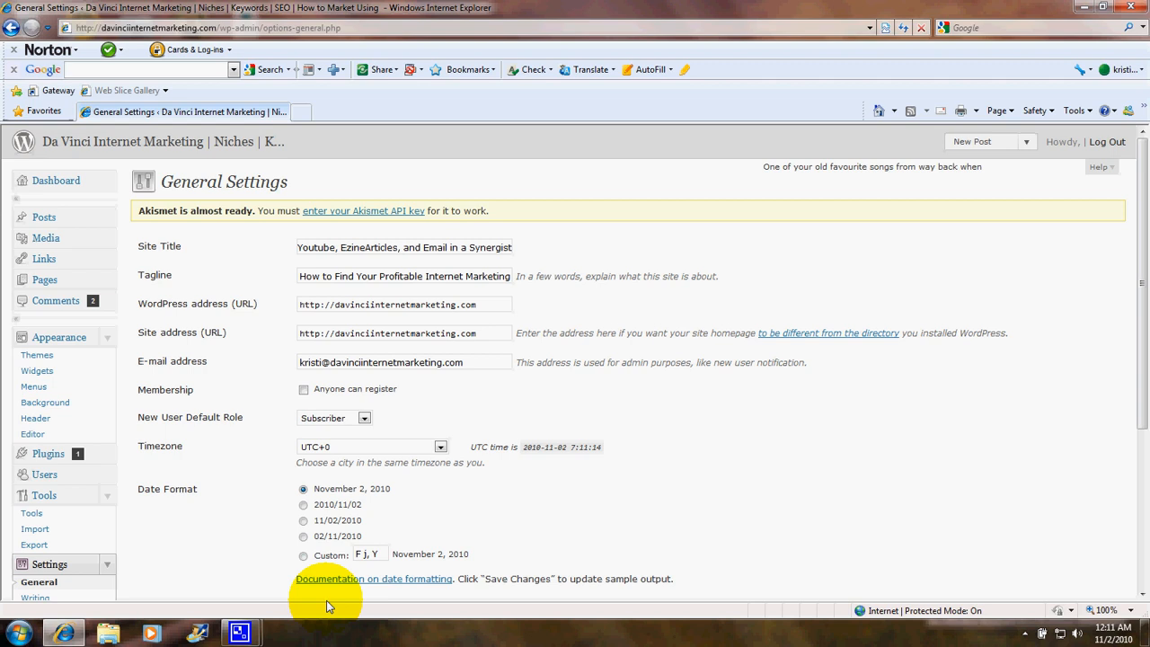
mouse_move(241, 633)
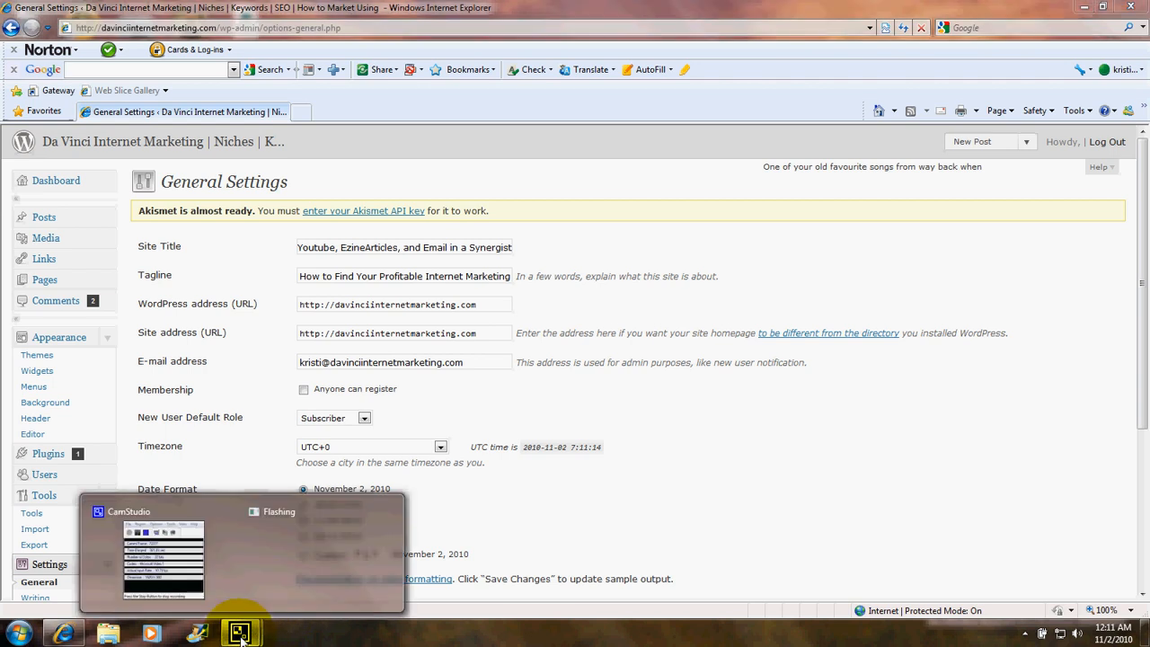